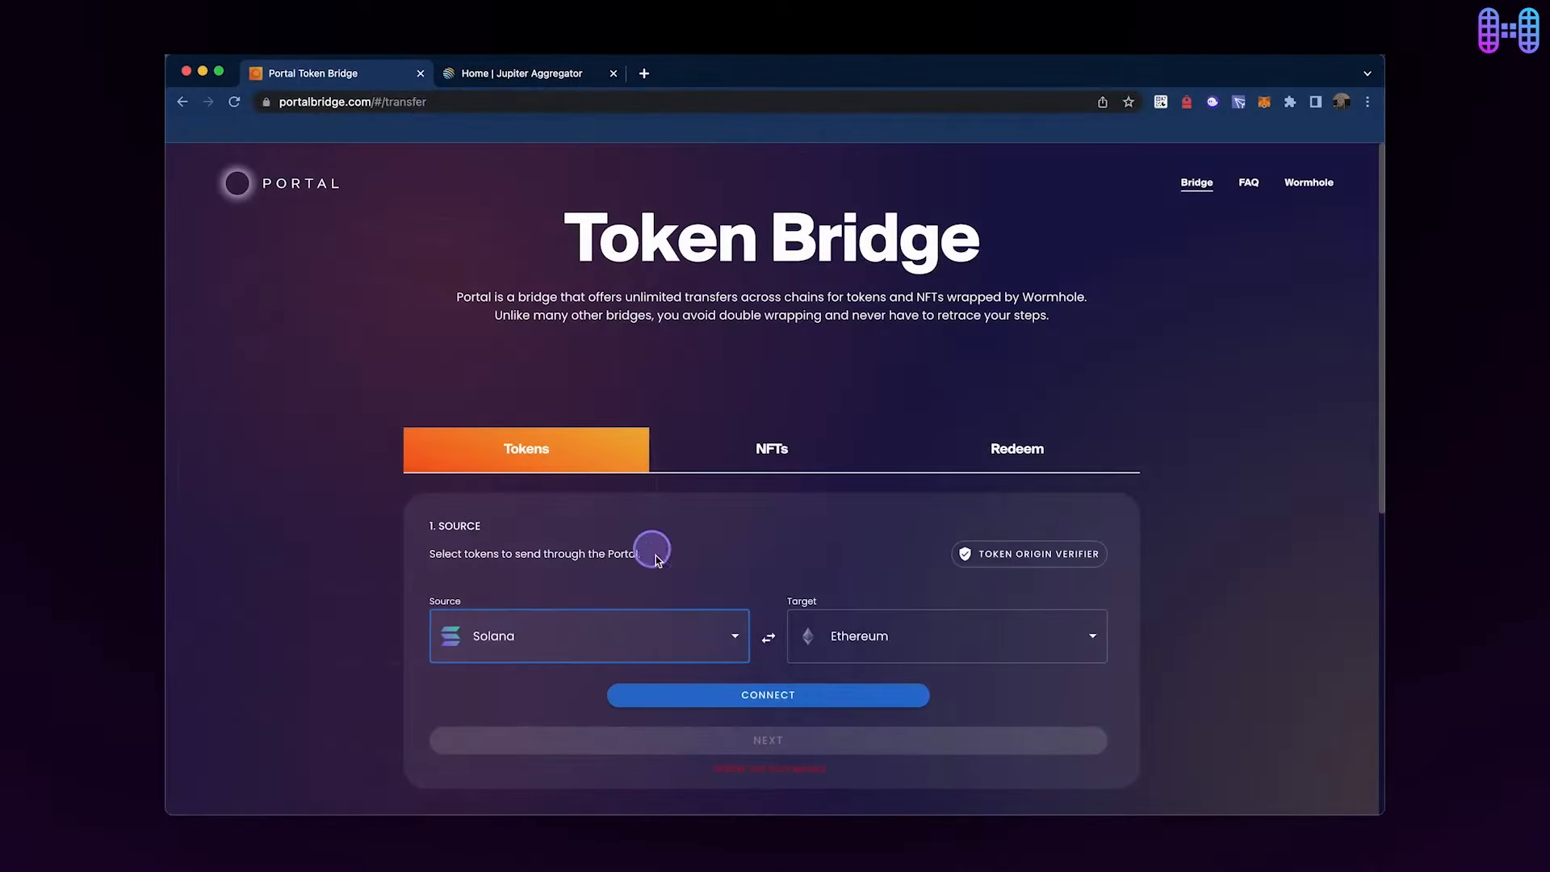
# Choose Binance Smart Chain as source and Solana as target, reaching the wallet prompt.
pyautogui.click(588, 635)
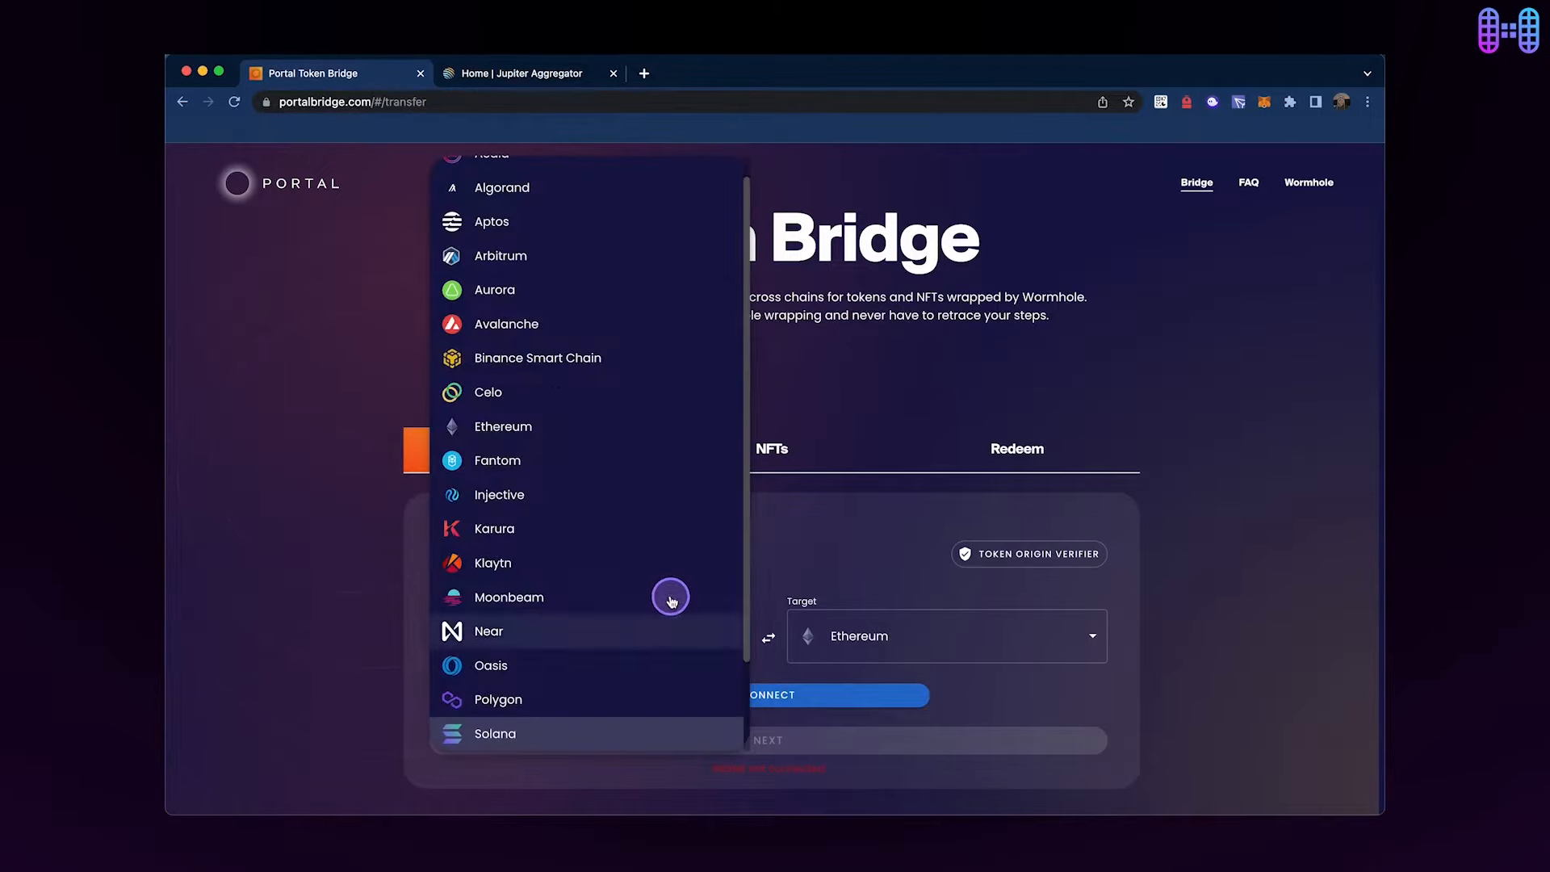
pyautogui.click(538, 357)
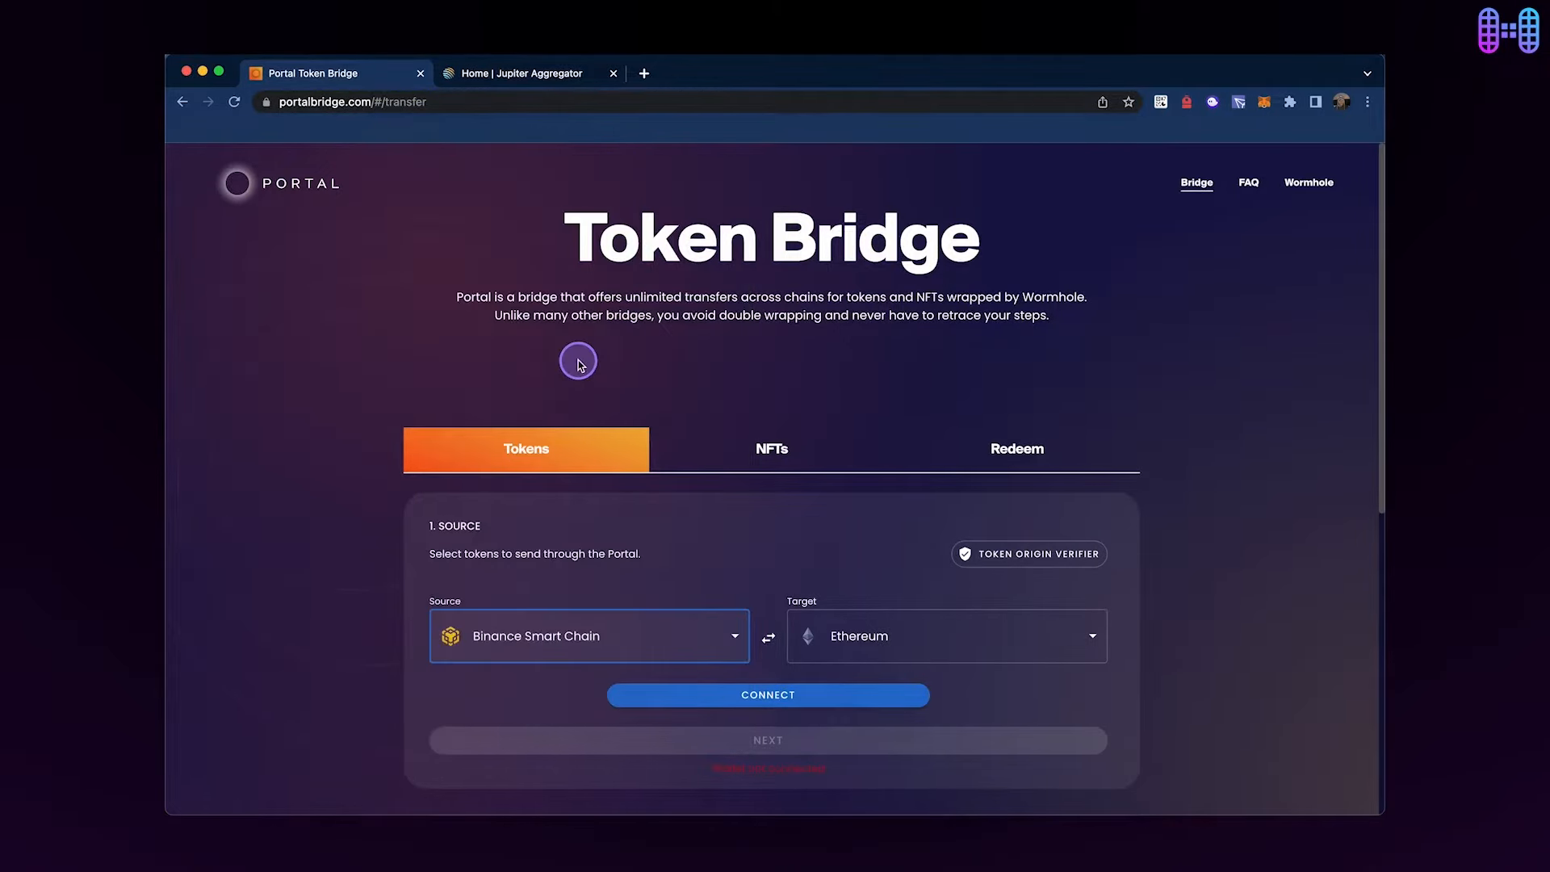
pyautogui.click(944, 635)
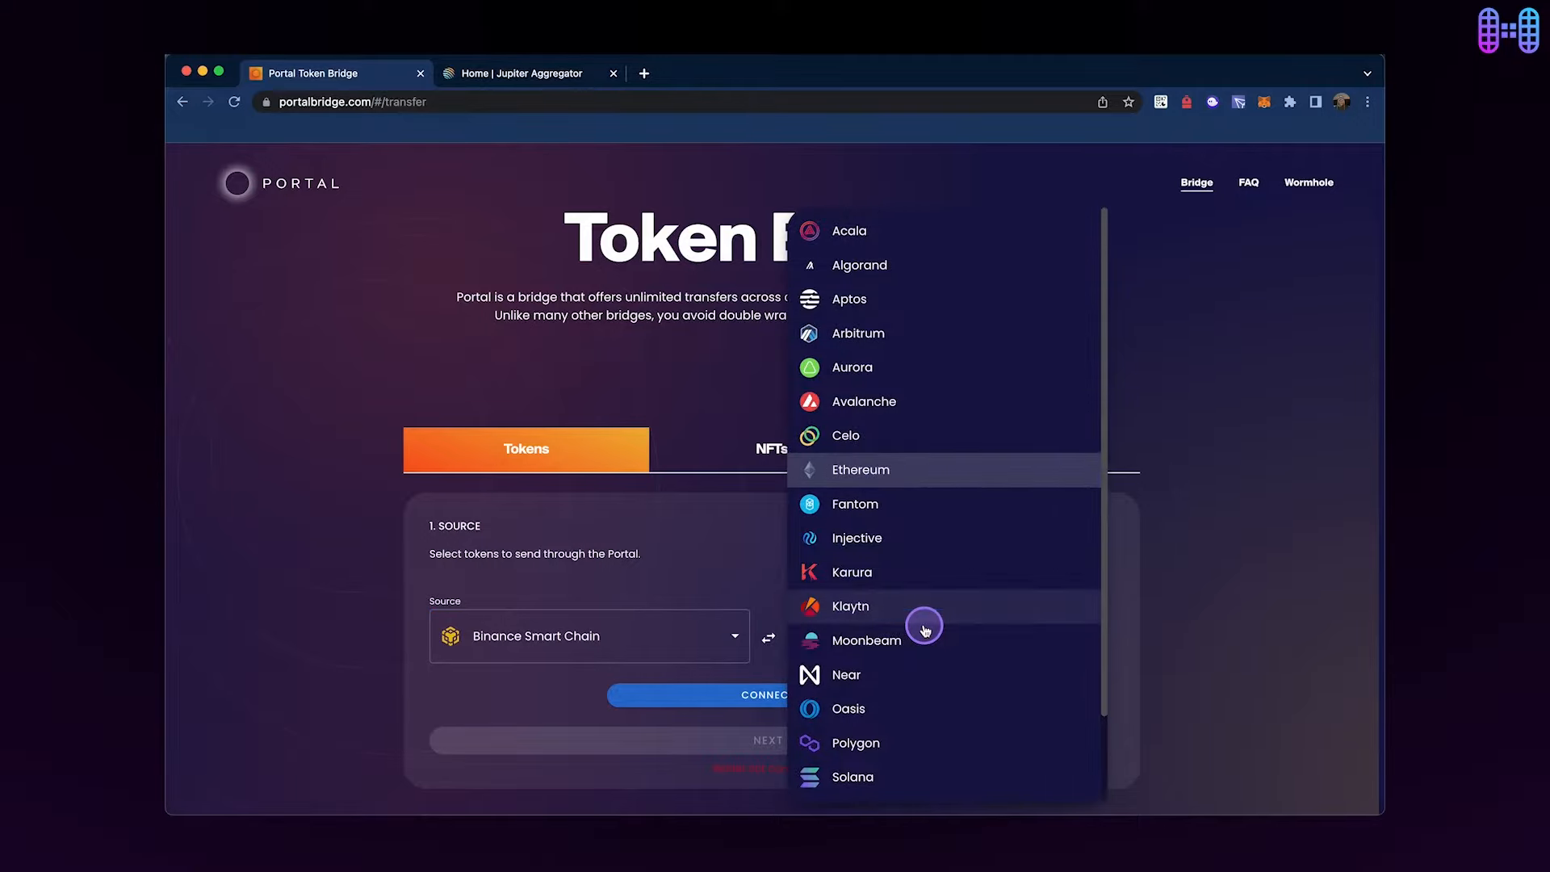
pyautogui.click(847, 776)
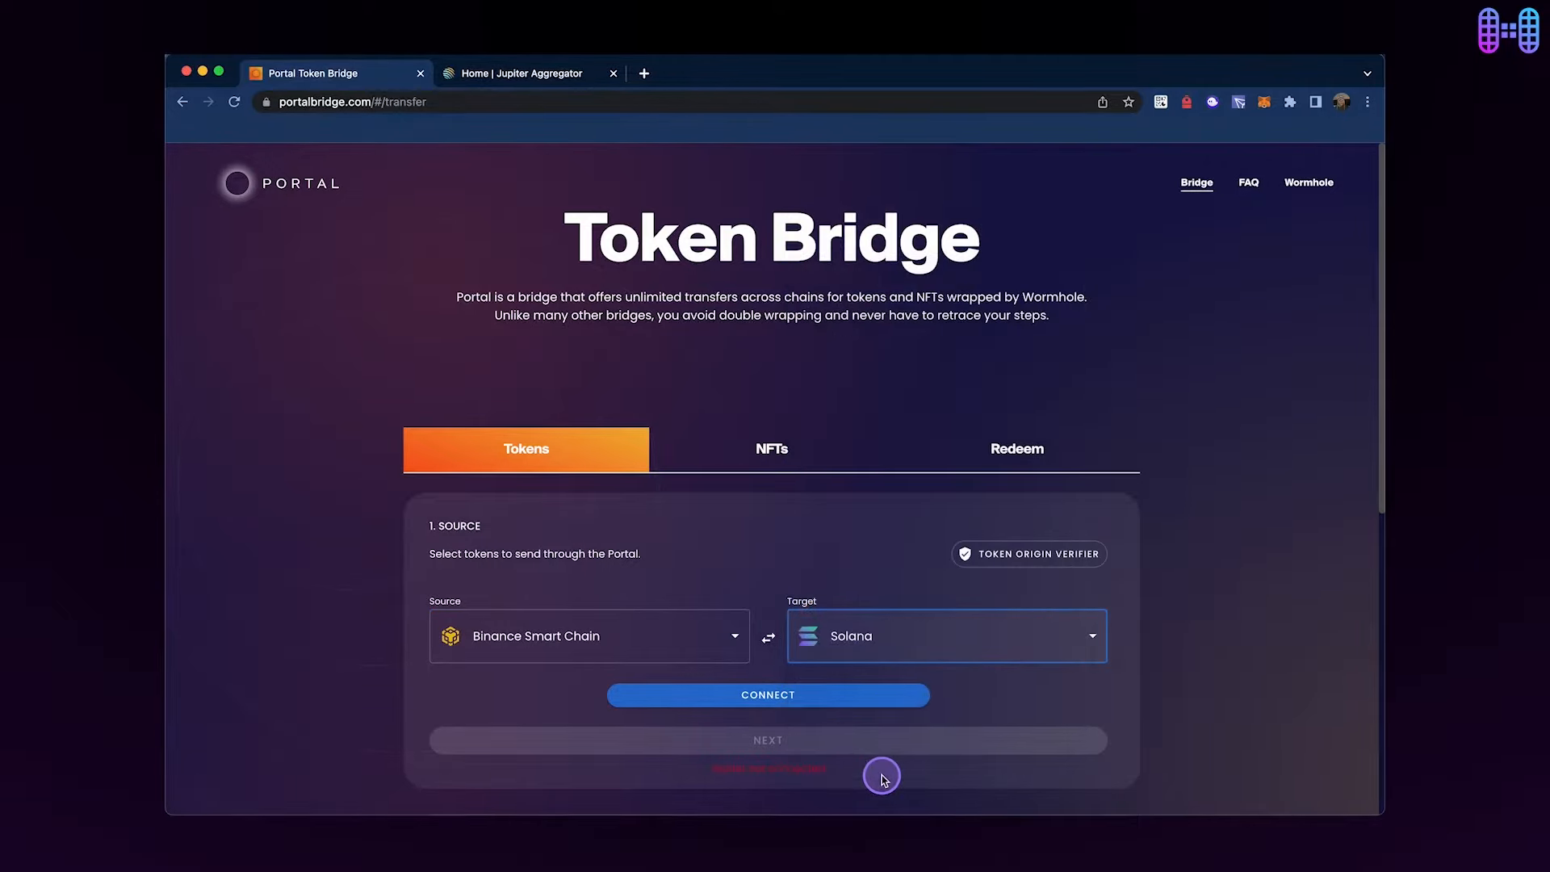
pyautogui.click(767, 695)
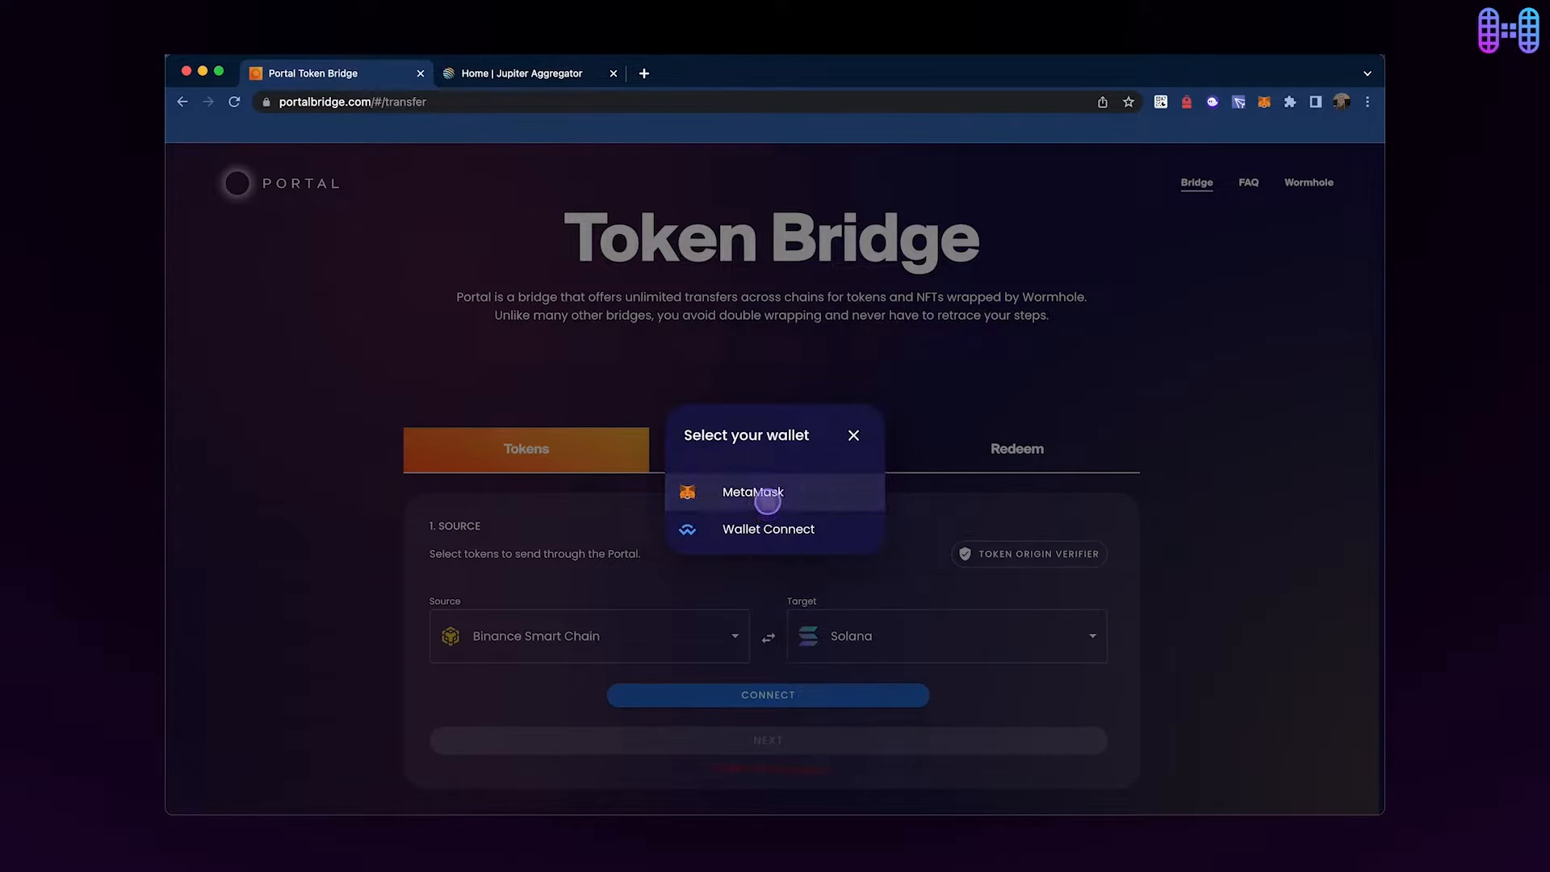
# Connect the MetaMask wallet, select USDT and fill in the full balance via MAX.
pyautogui.click(752, 492)
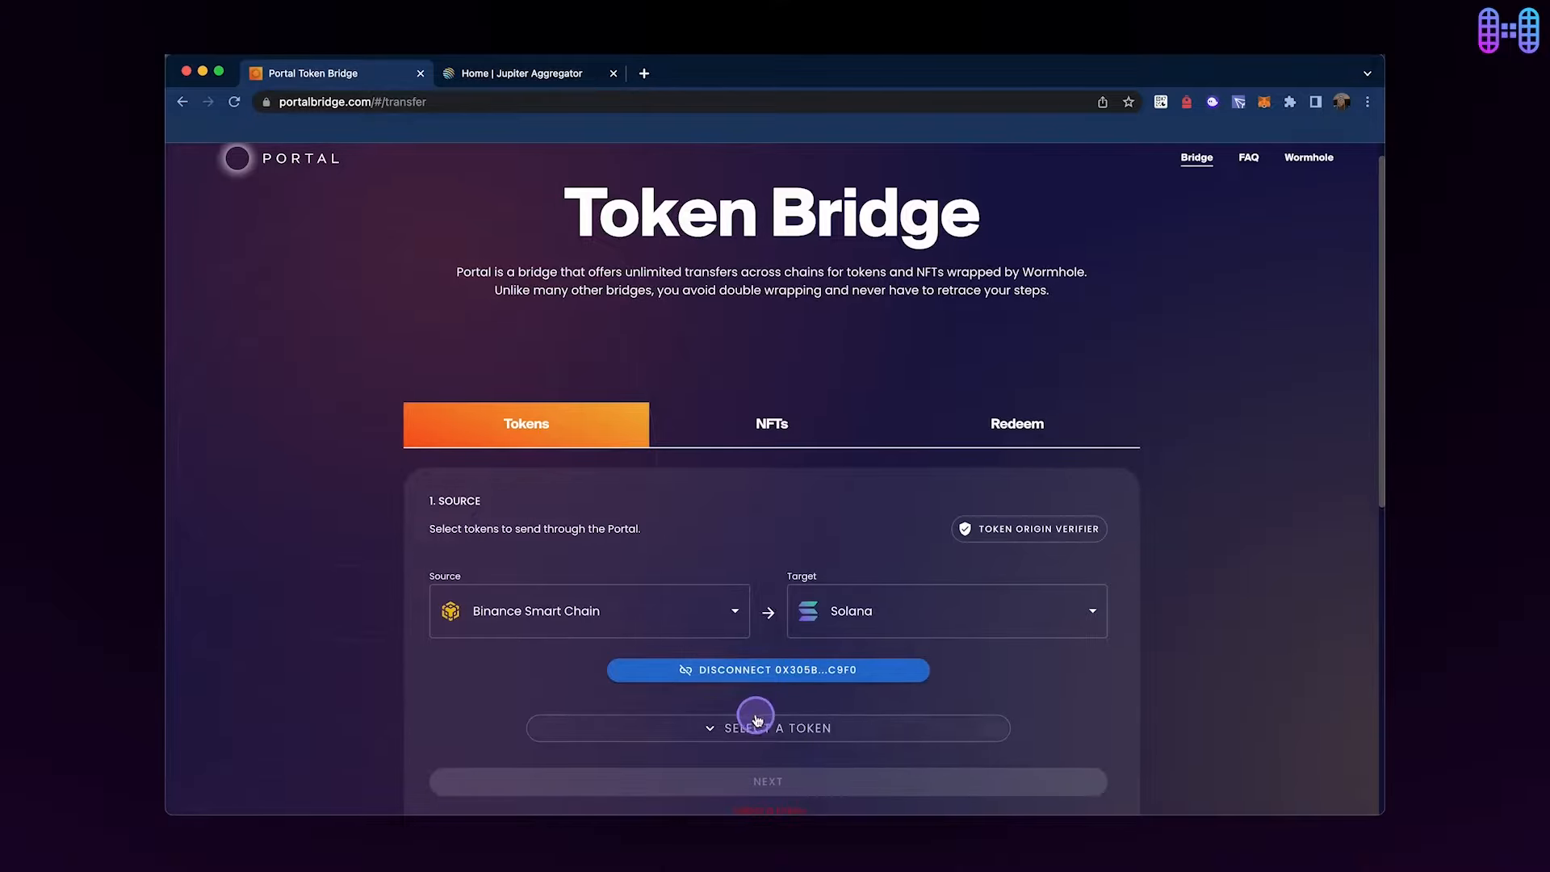
pyautogui.click(767, 728)
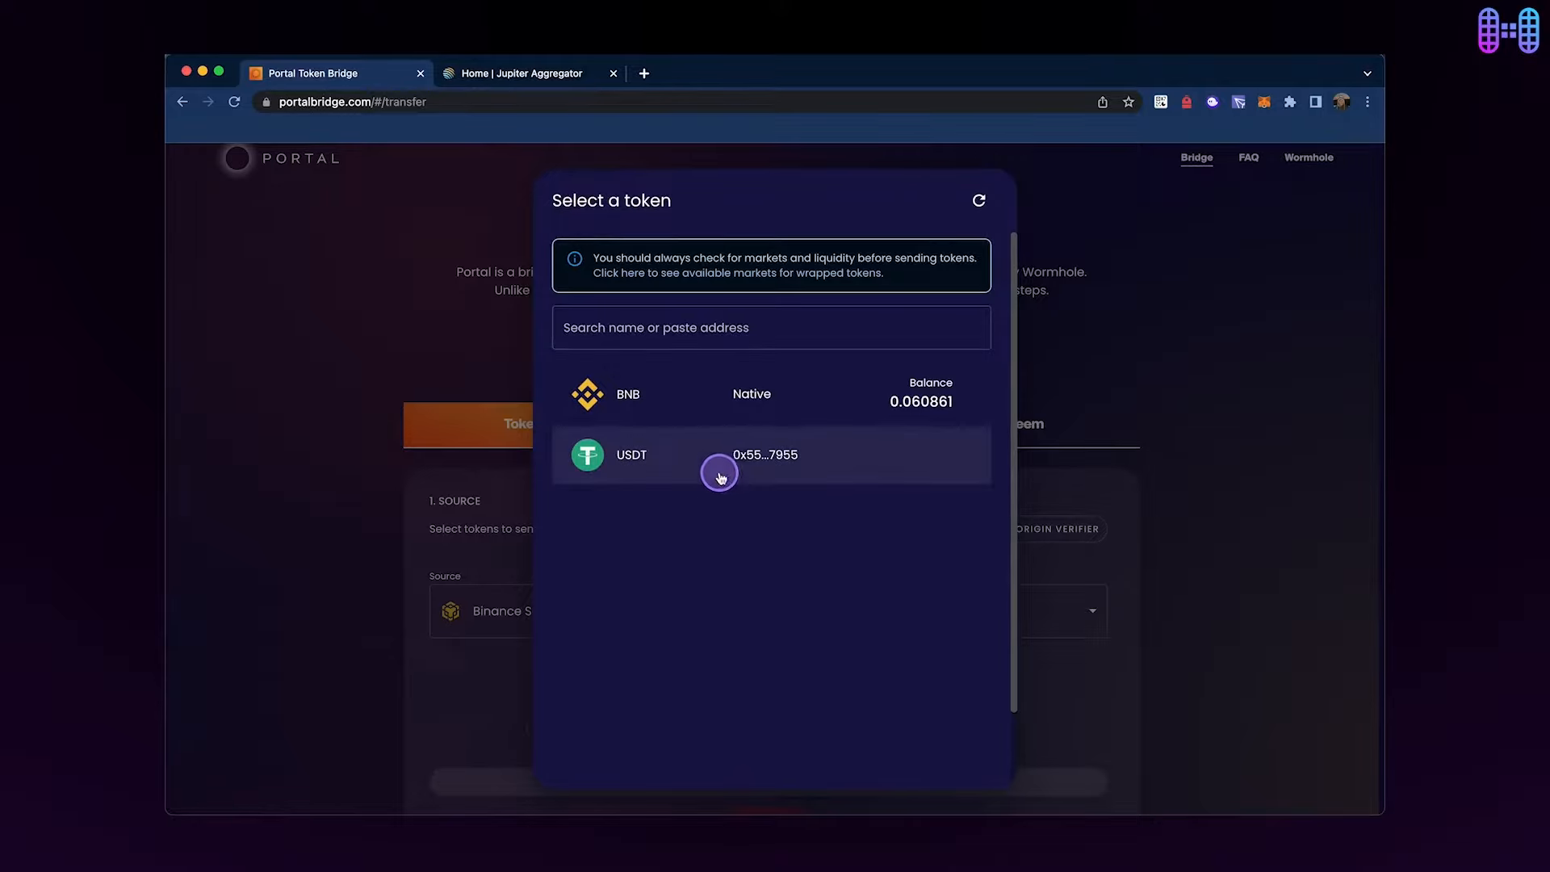
pyautogui.click(719, 454)
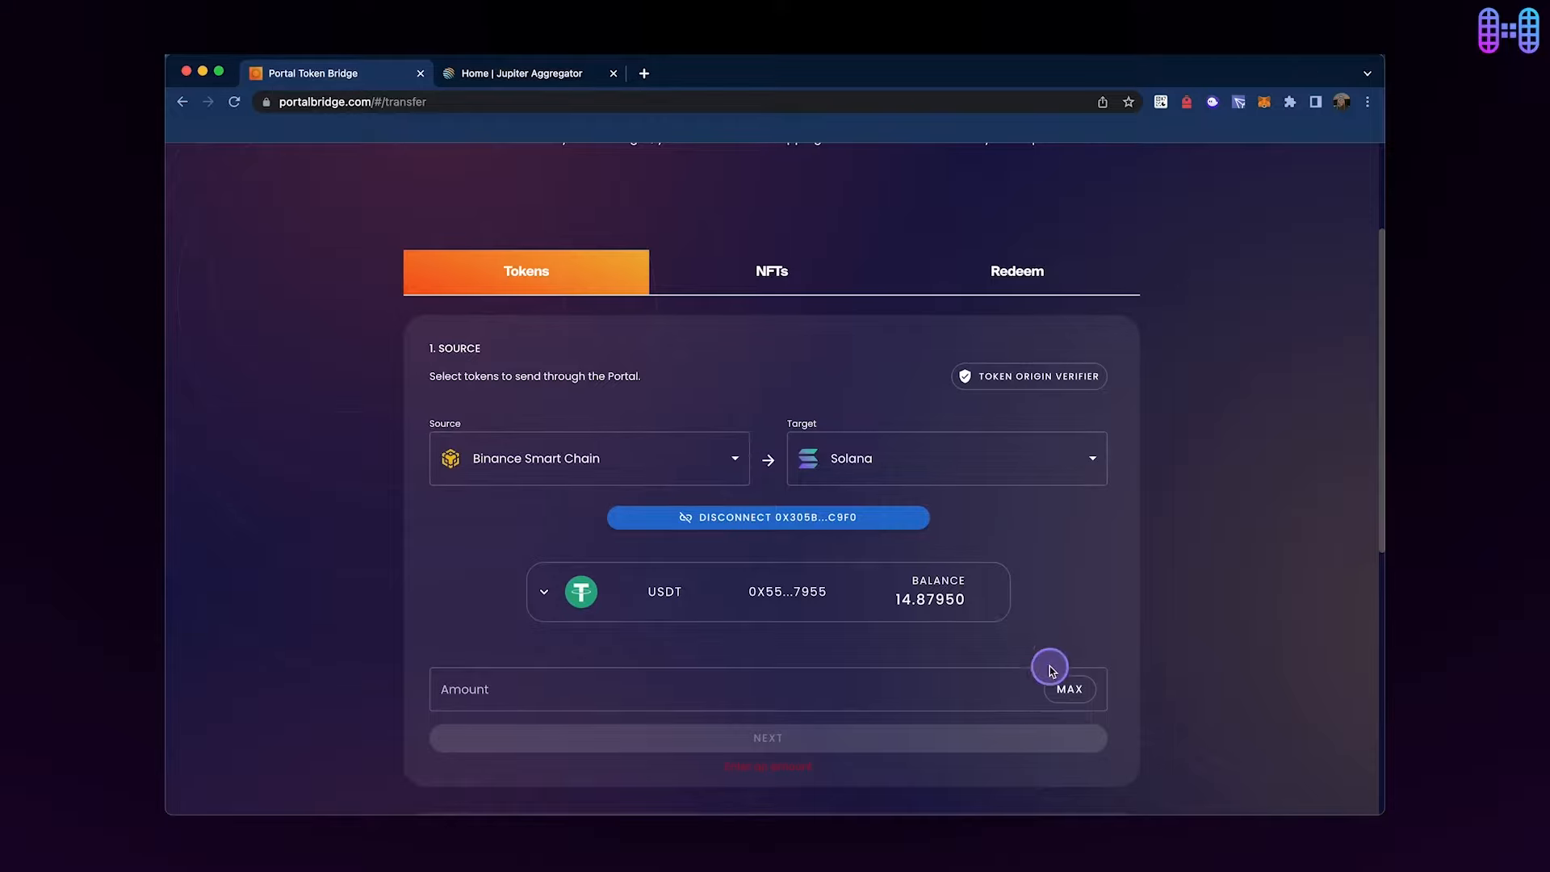
pyautogui.click(768, 688)
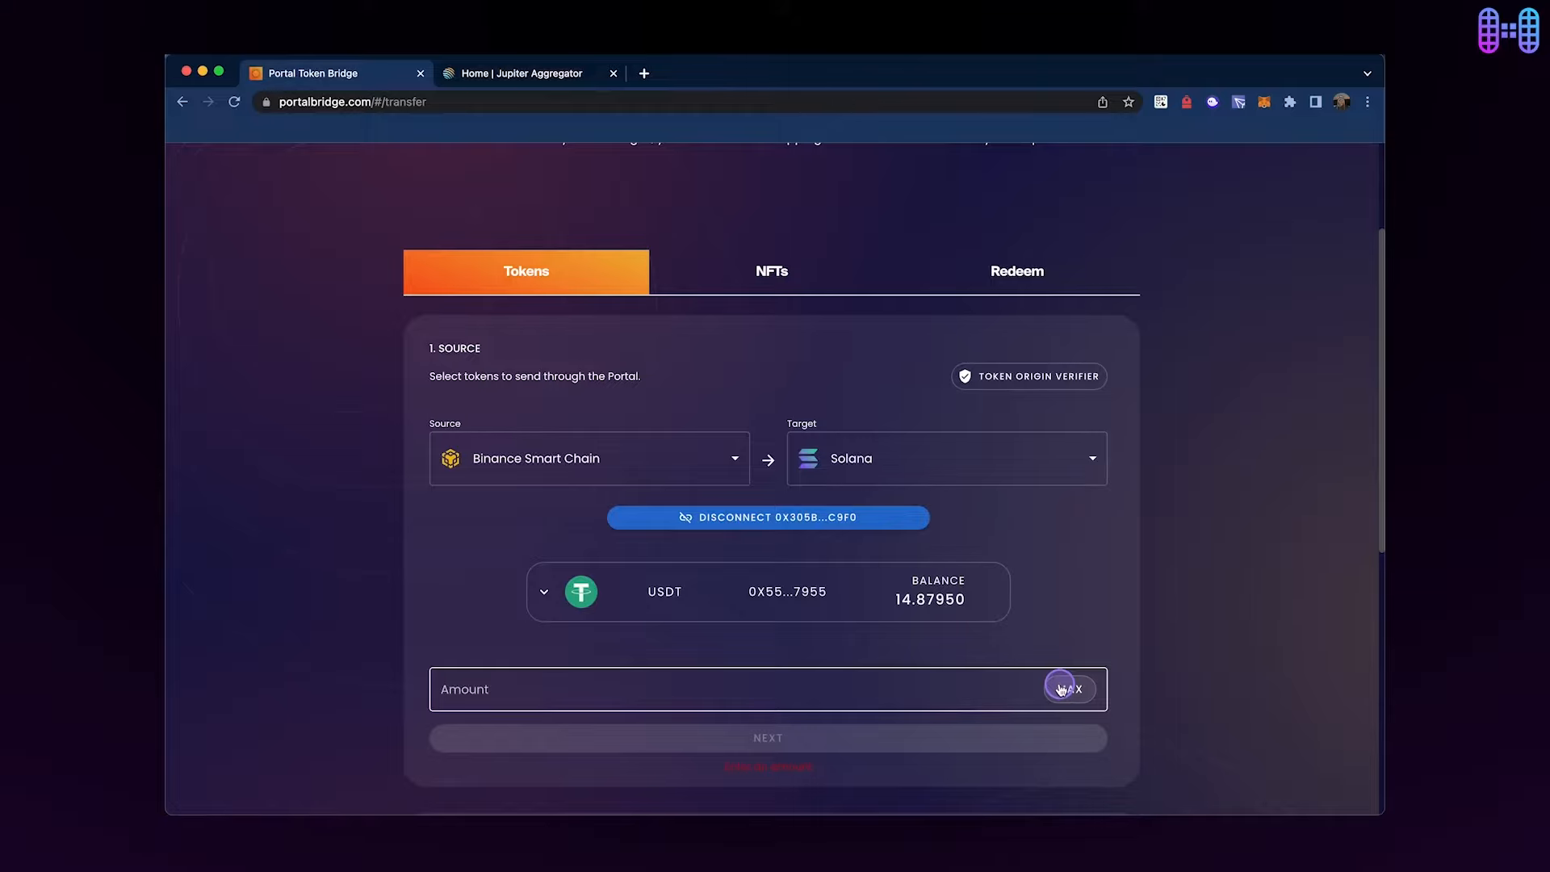
pyautogui.click(1069, 688)
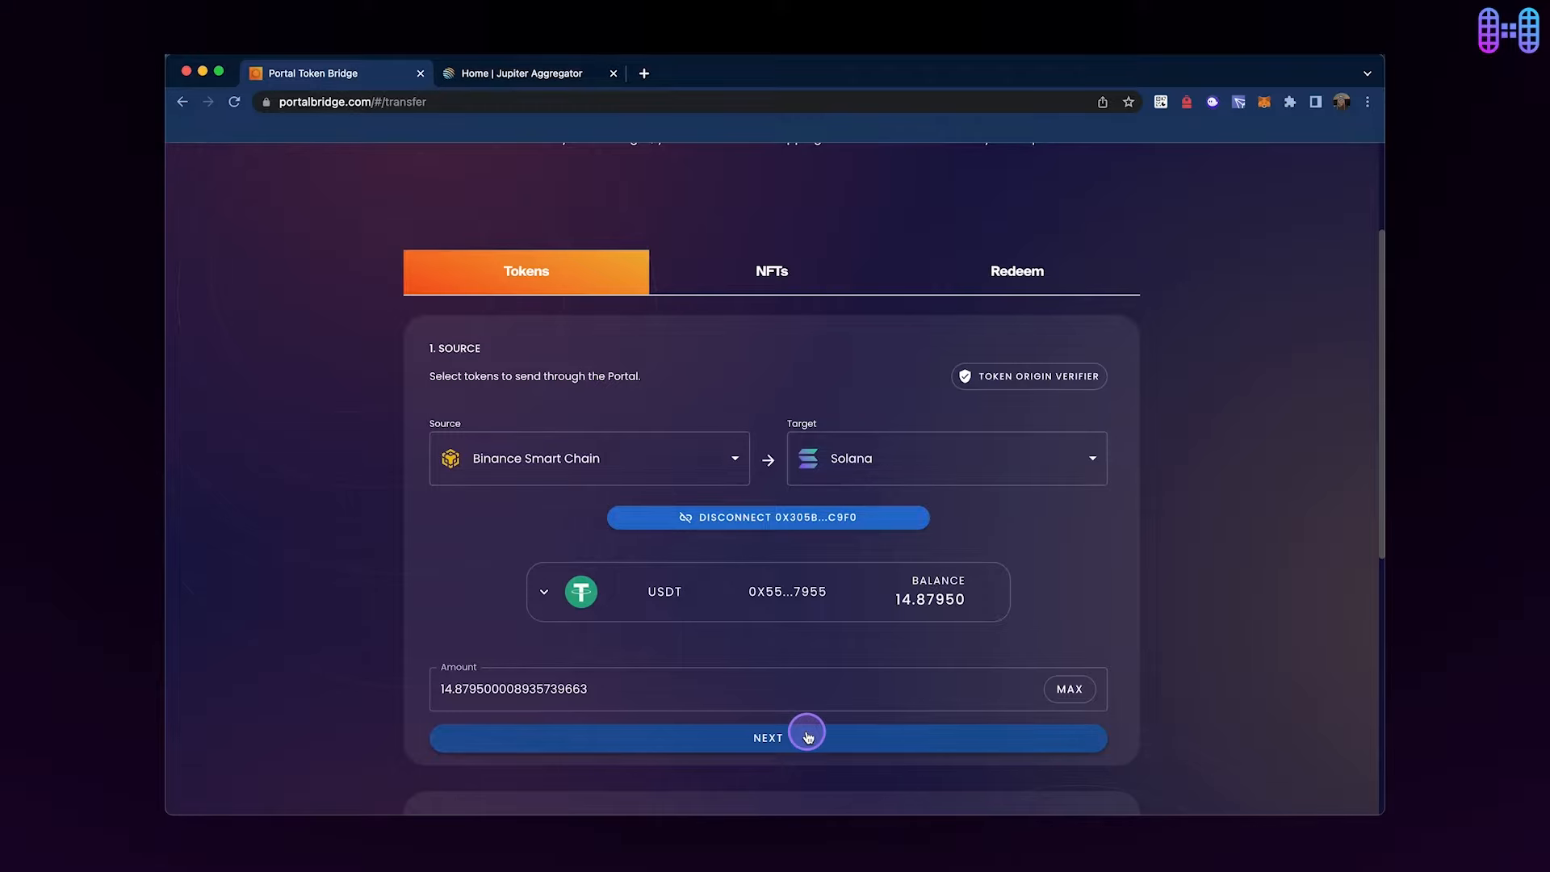
# Create the Solana associated token account for USDT with manual payment and continue to Send Tokens.
pyautogui.click(768, 737)
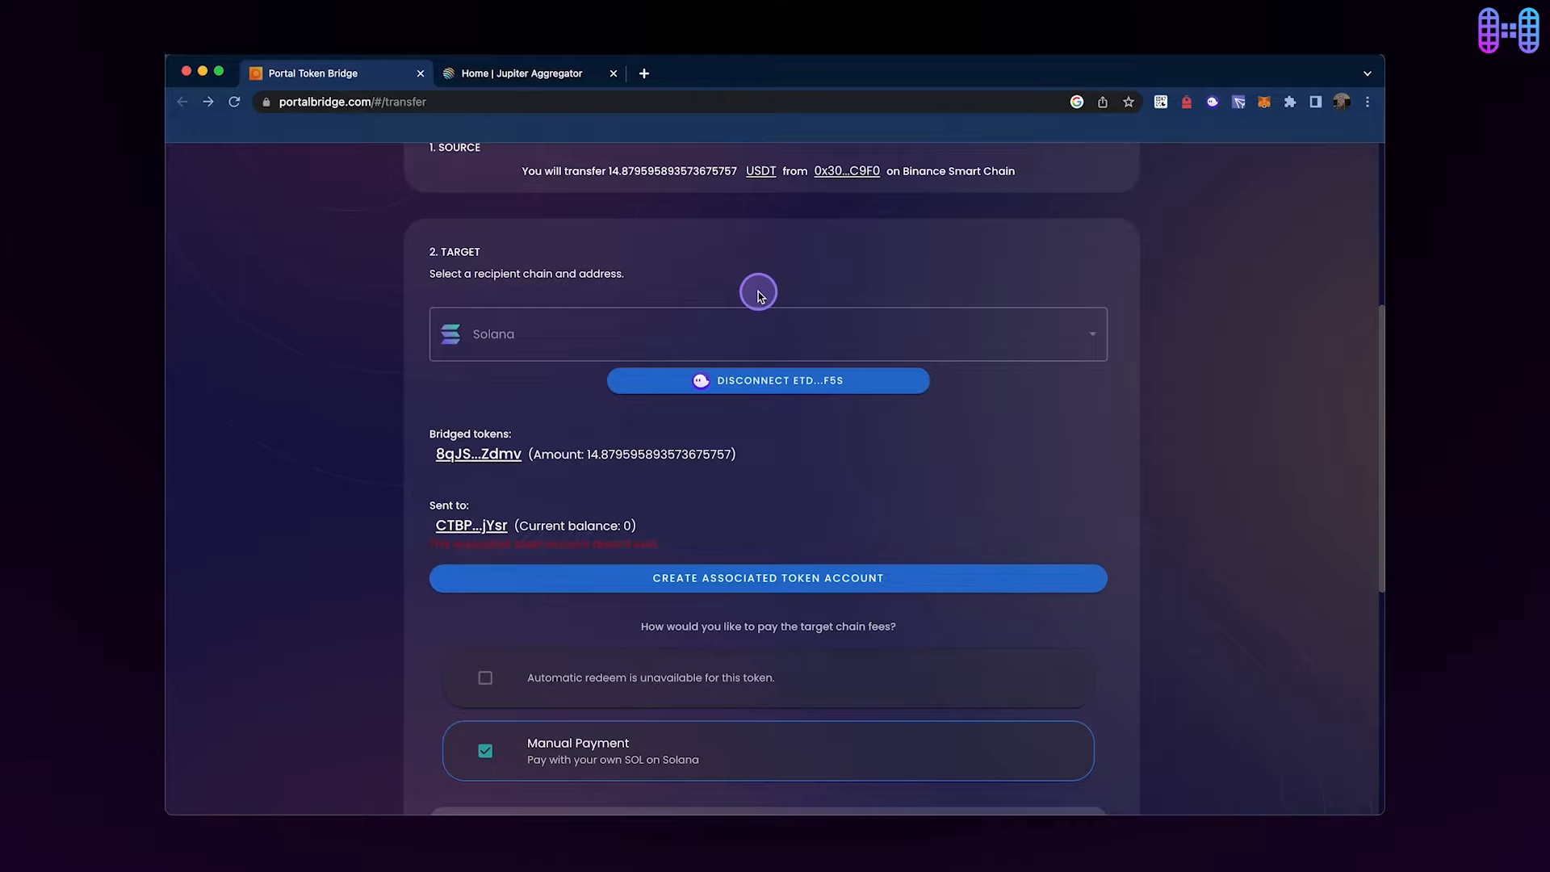
pyautogui.click(767, 577)
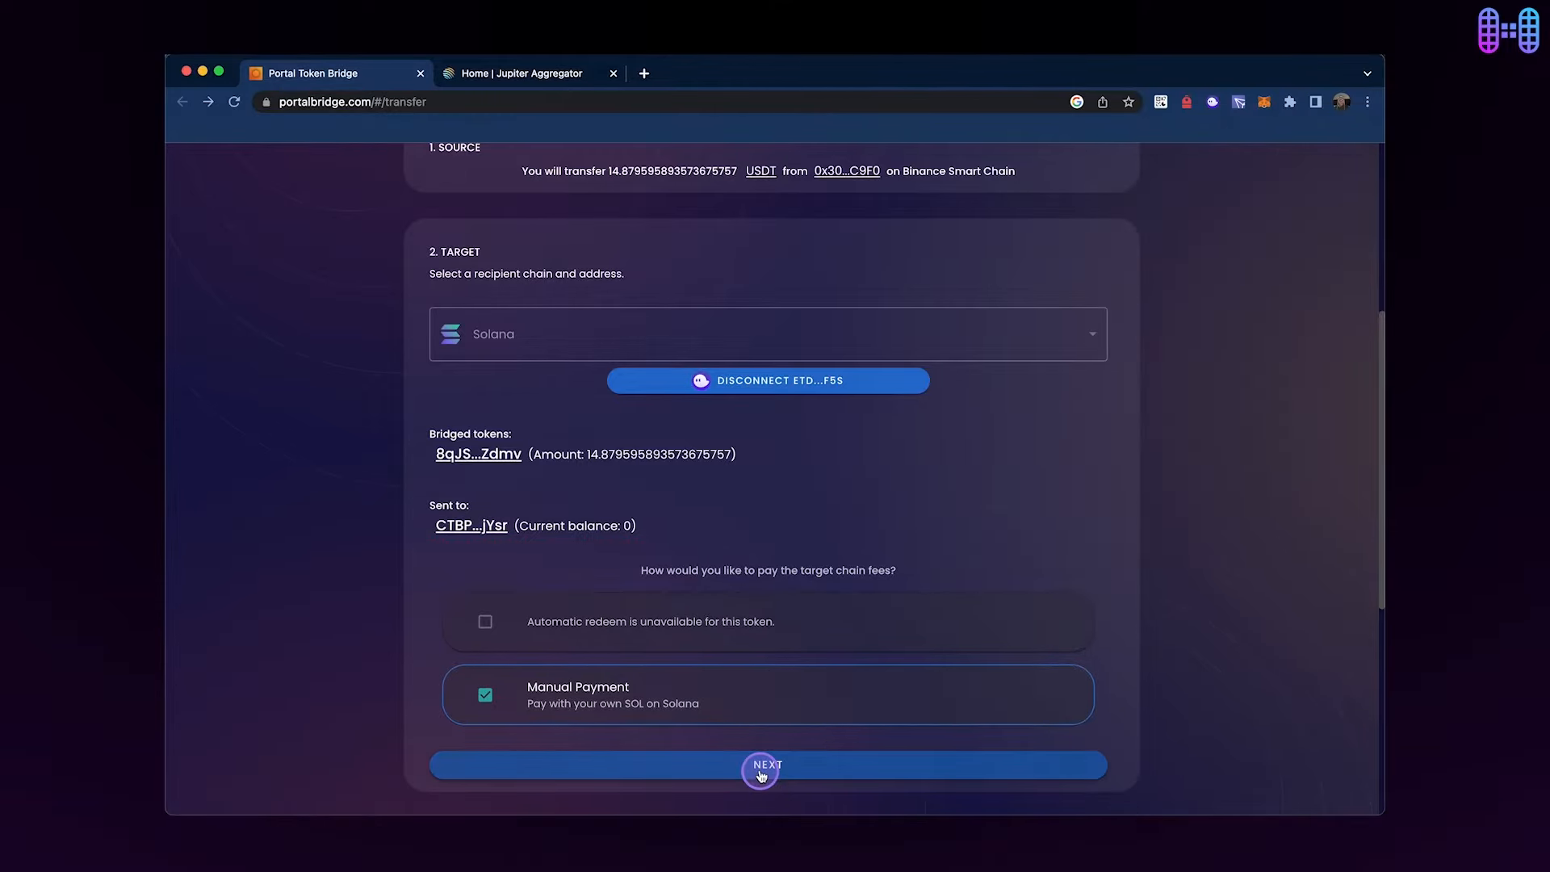
pyautogui.click(766, 764)
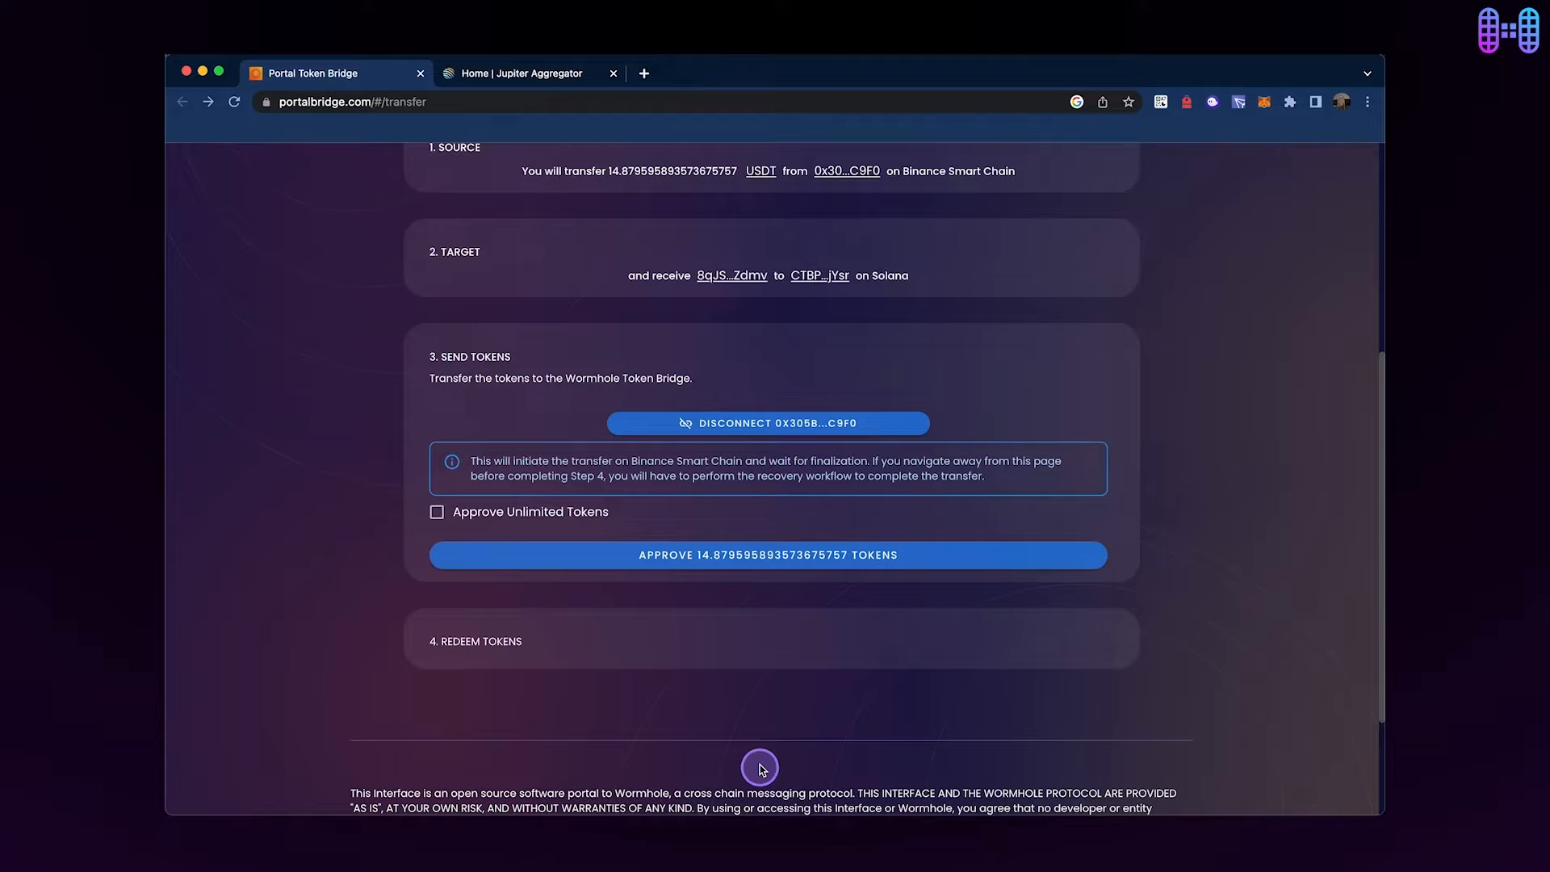
pyautogui.moveTo(753, 640)
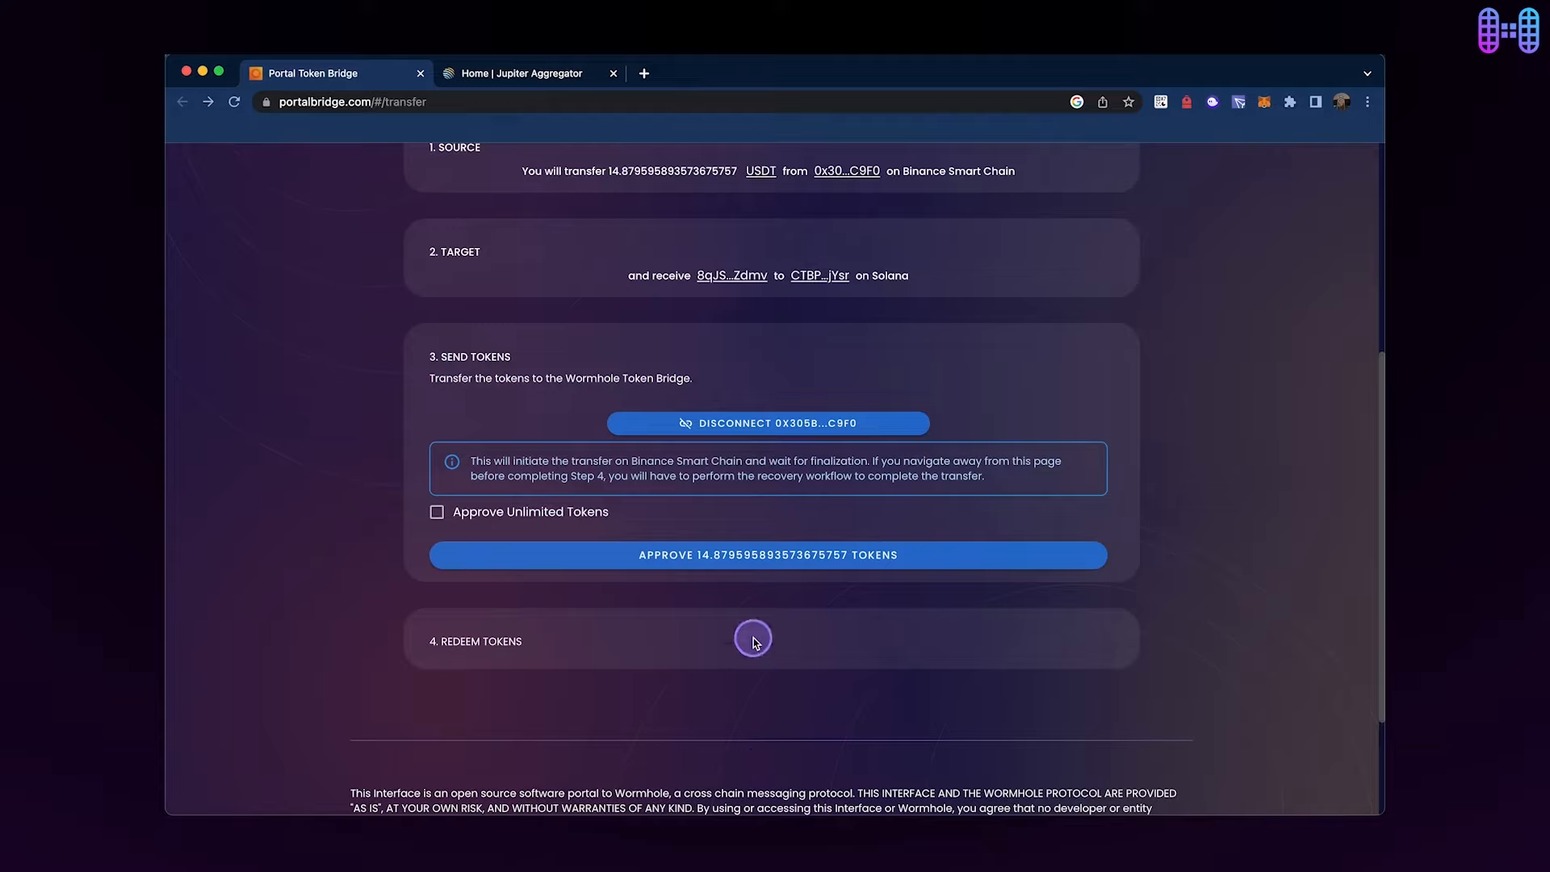
# Approve the USDT spending amount for bridging in the BSC wallet.
pyautogui.click(767, 554)
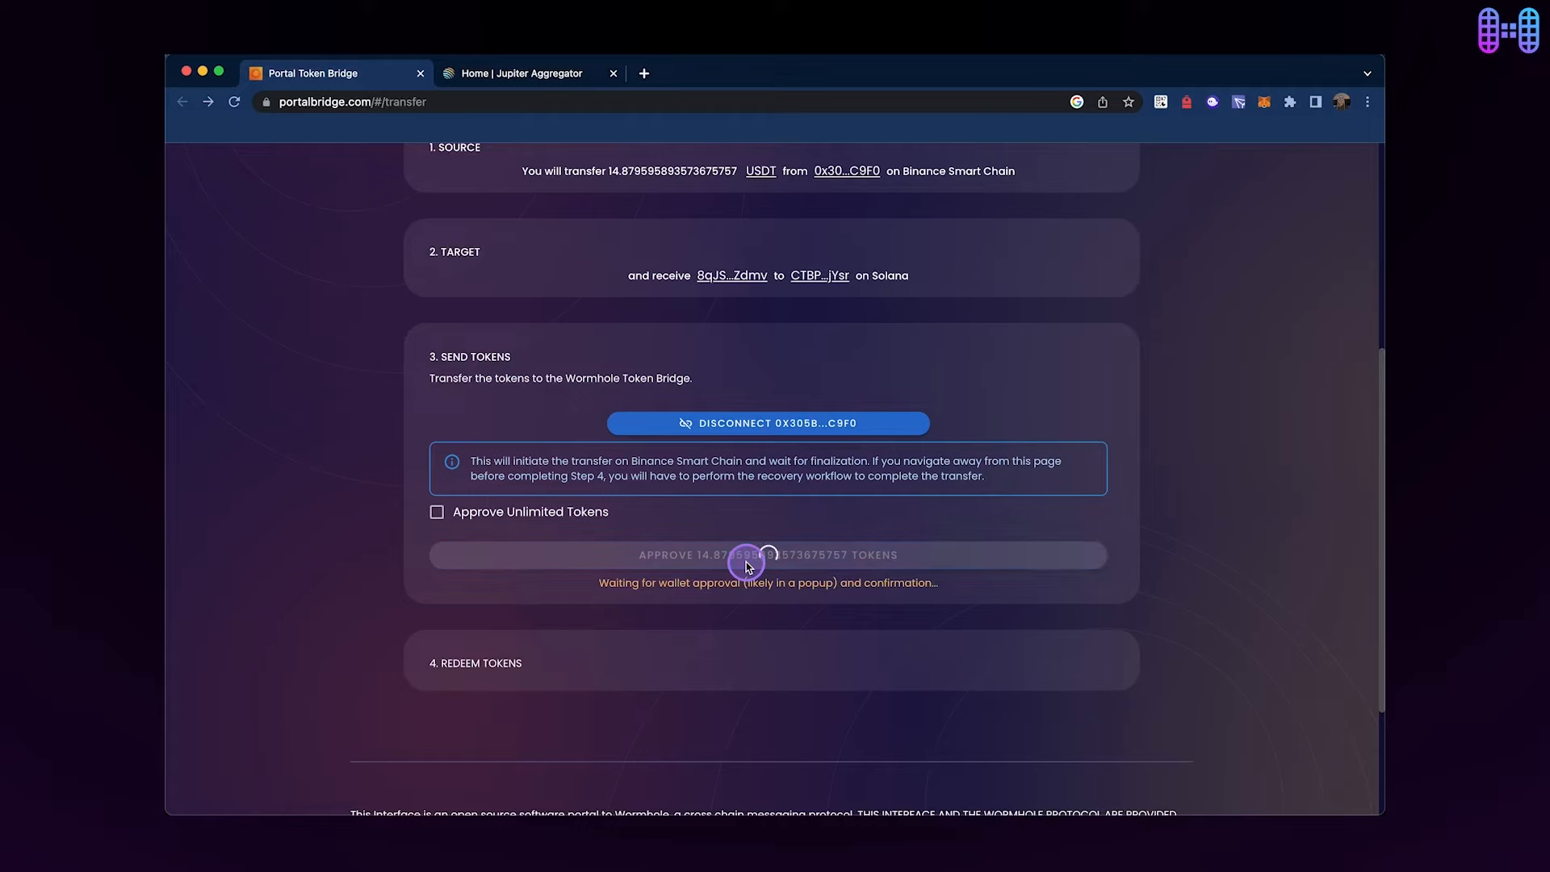
pyautogui.click(766, 555)
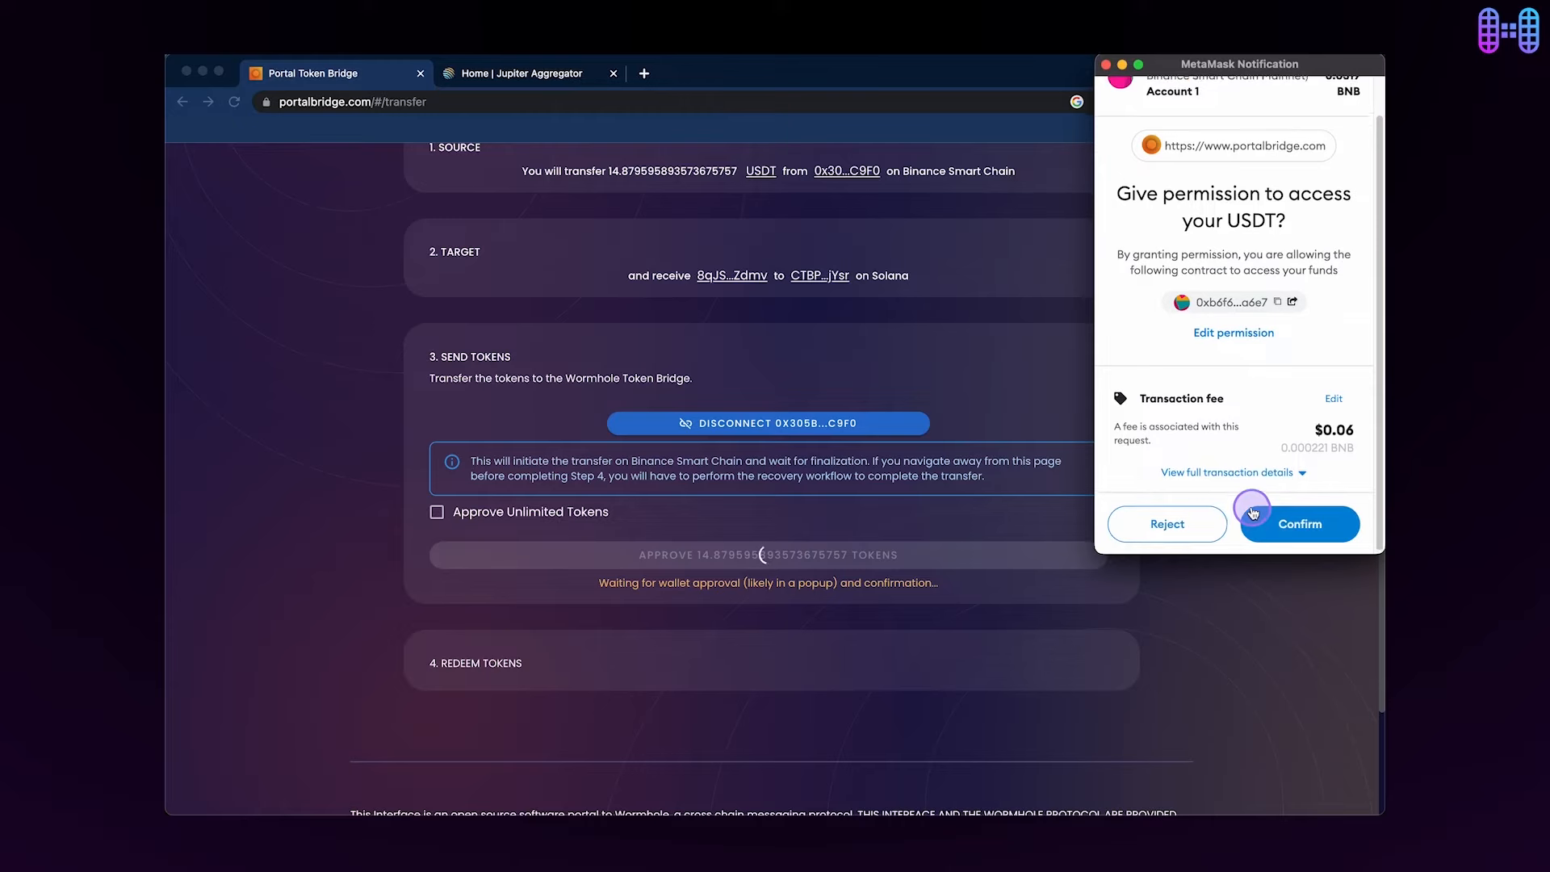
pyautogui.click(1298, 524)
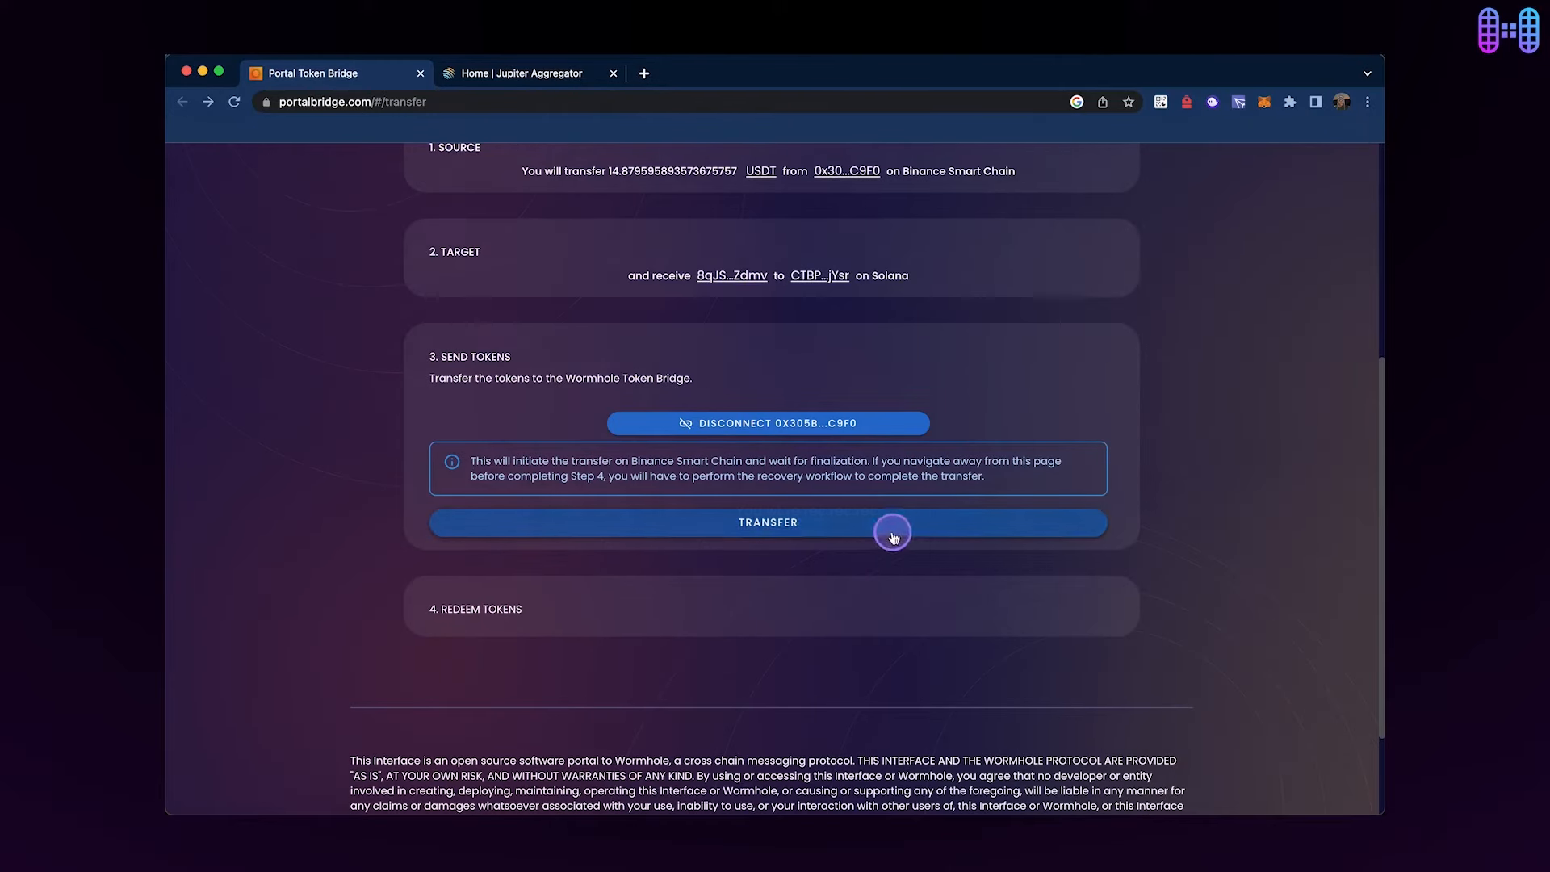
# Transfer the USDT into the bridge, confirming the wrapped-token warning and the wallet transaction.
pyautogui.click(767, 522)
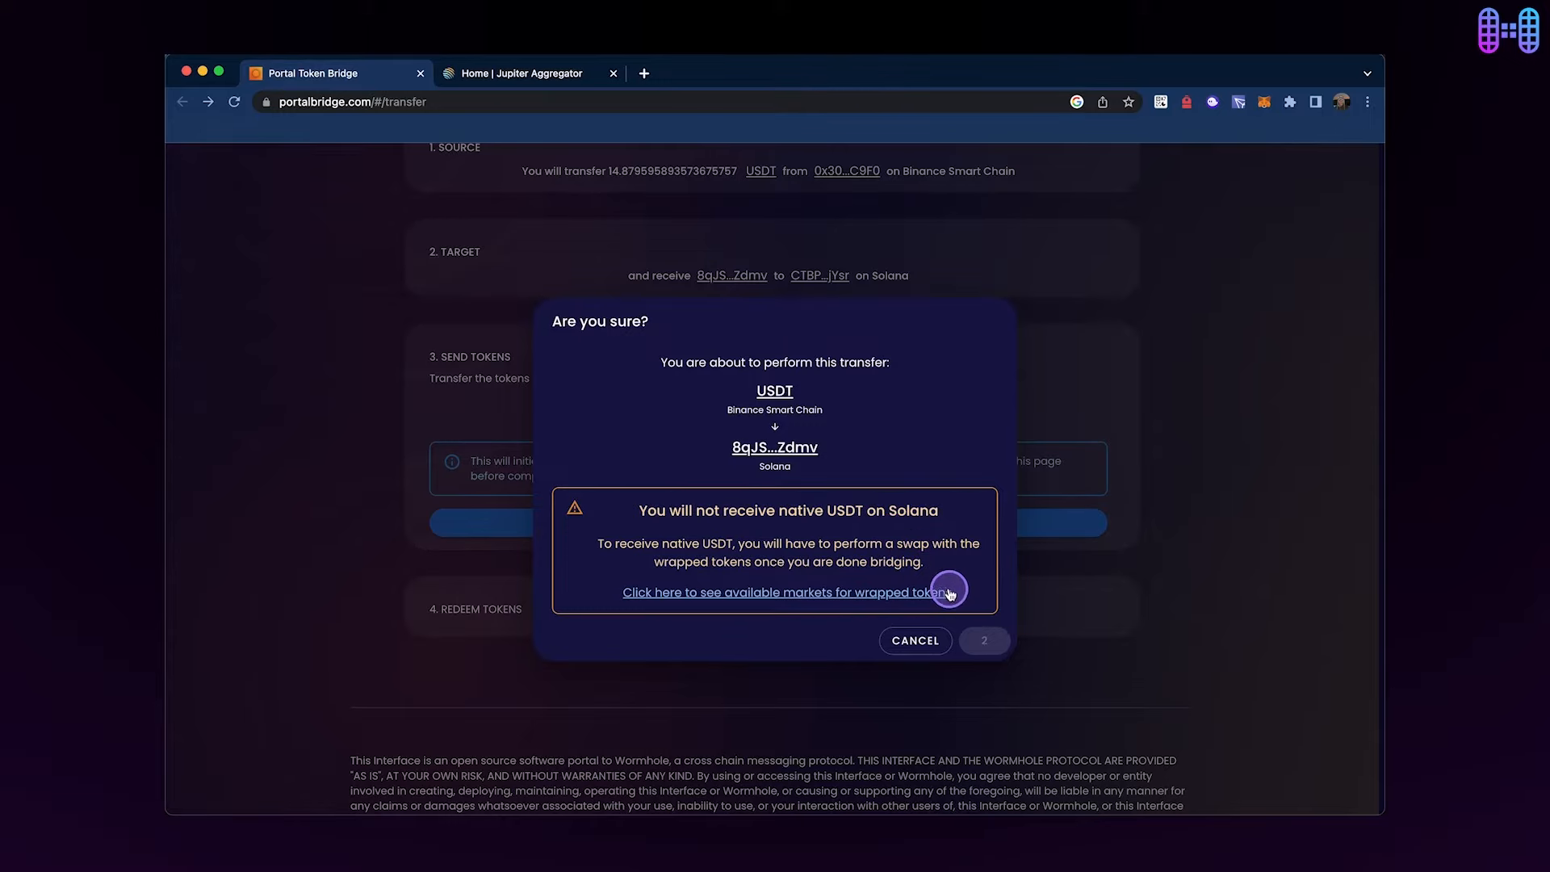
pyautogui.click(983, 640)
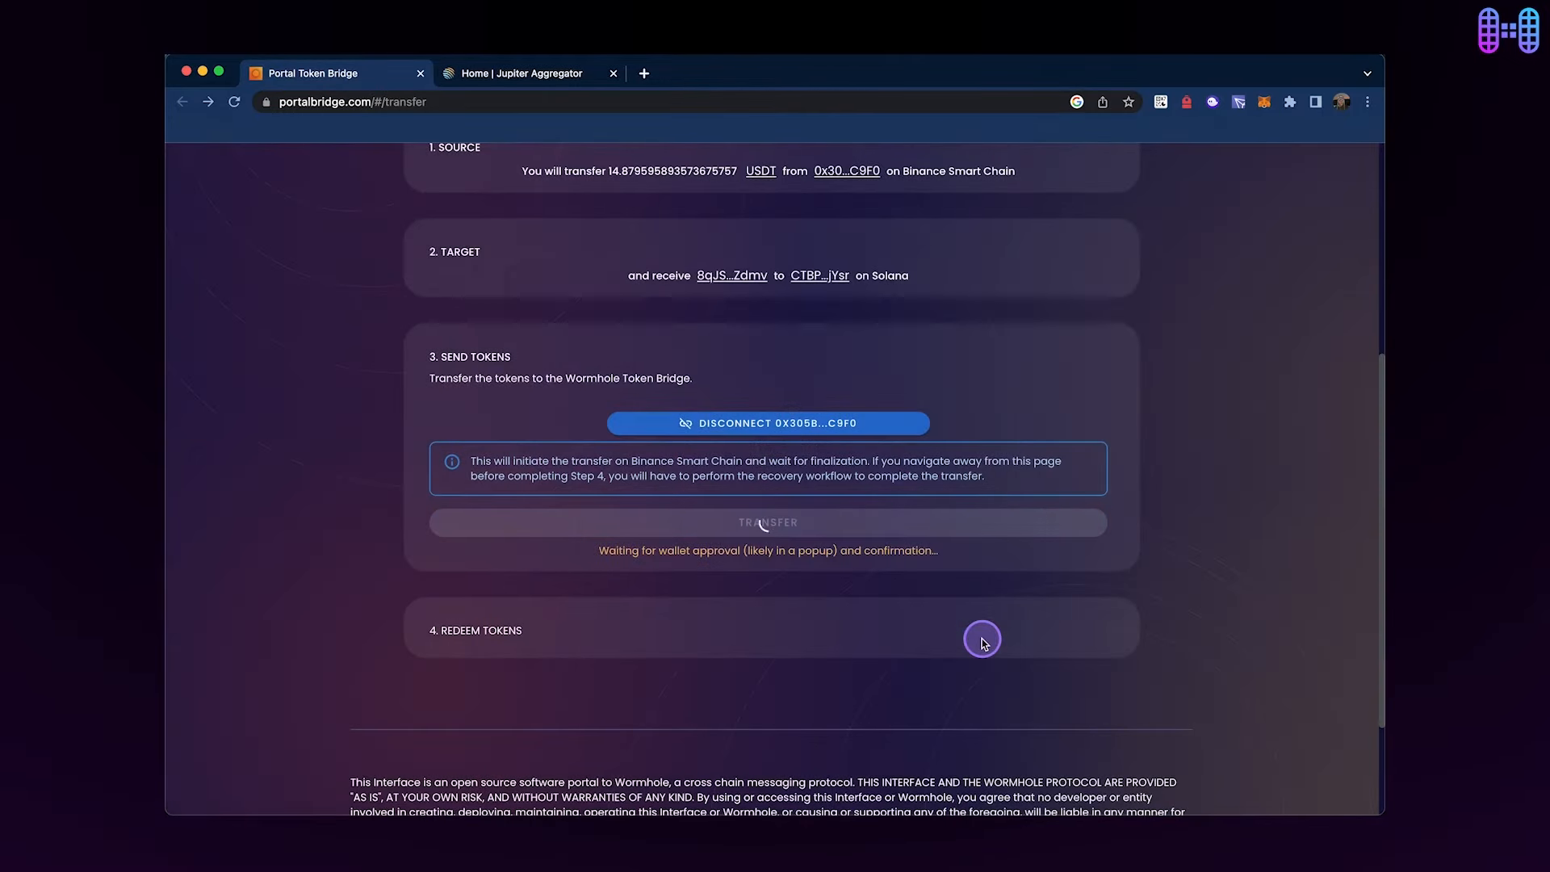
pyautogui.click(766, 522)
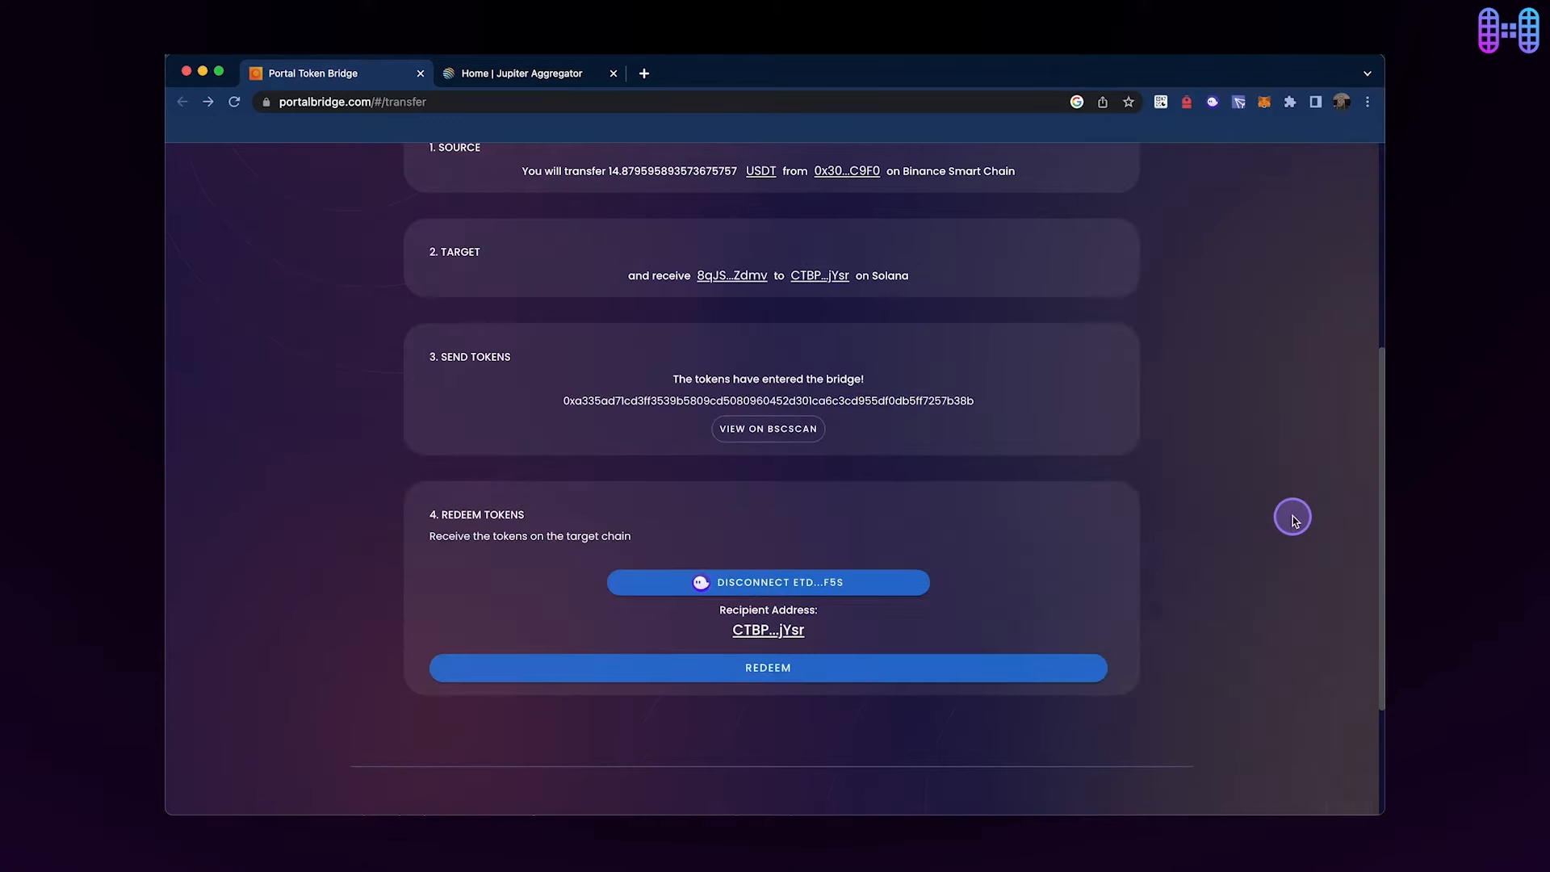
# Redeem on Solana via Phantom approval and check the bridged Tether USD ($14.89) in the wallet.
pyautogui.click(767, 667)
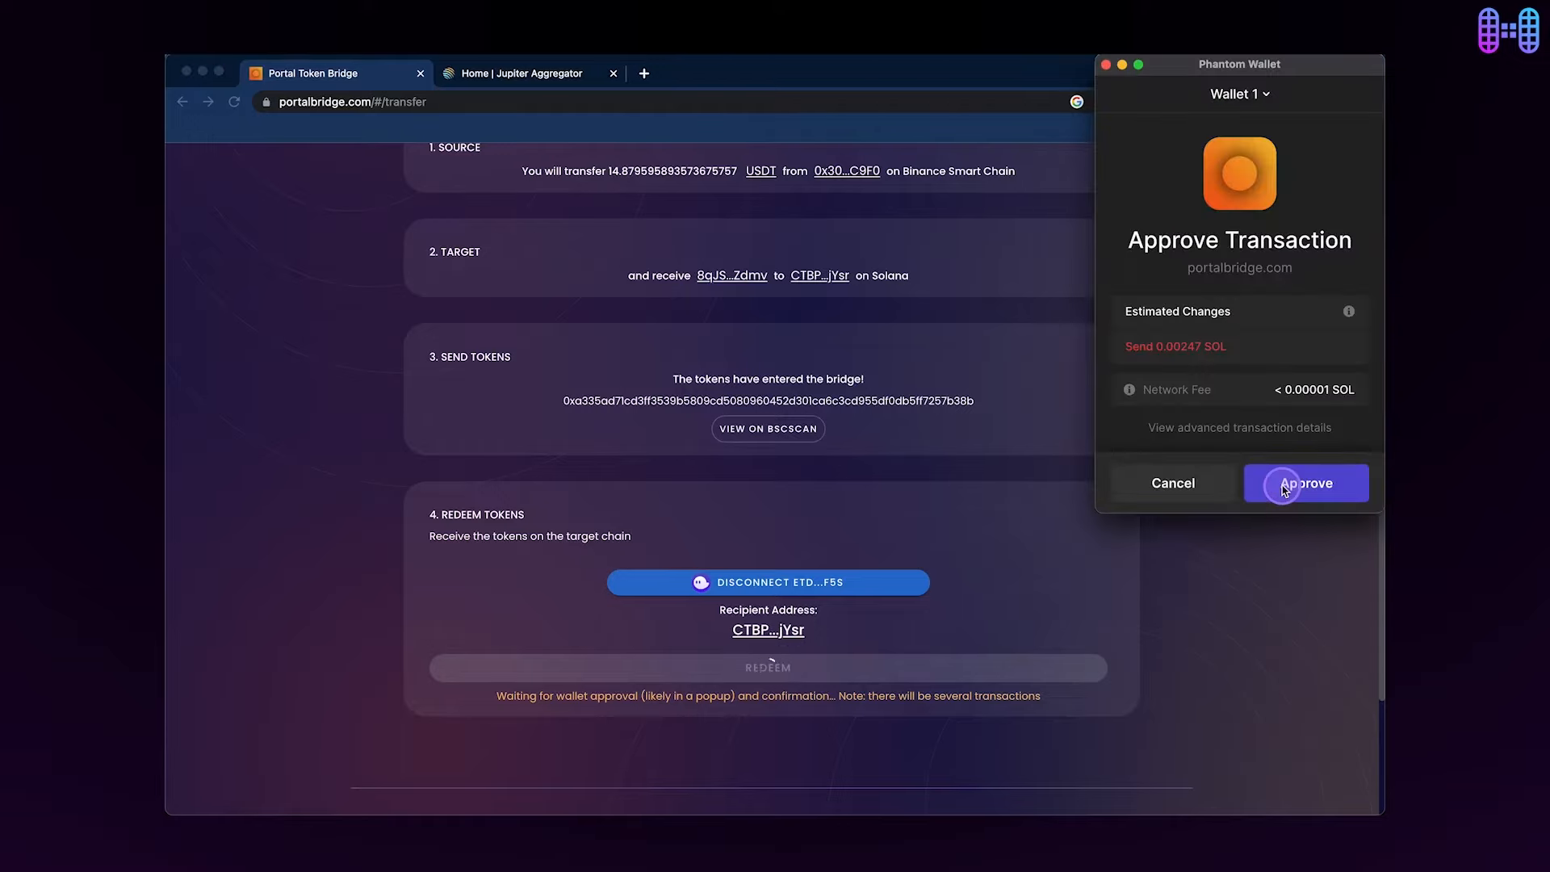
pyautogui.click(1305, 483)
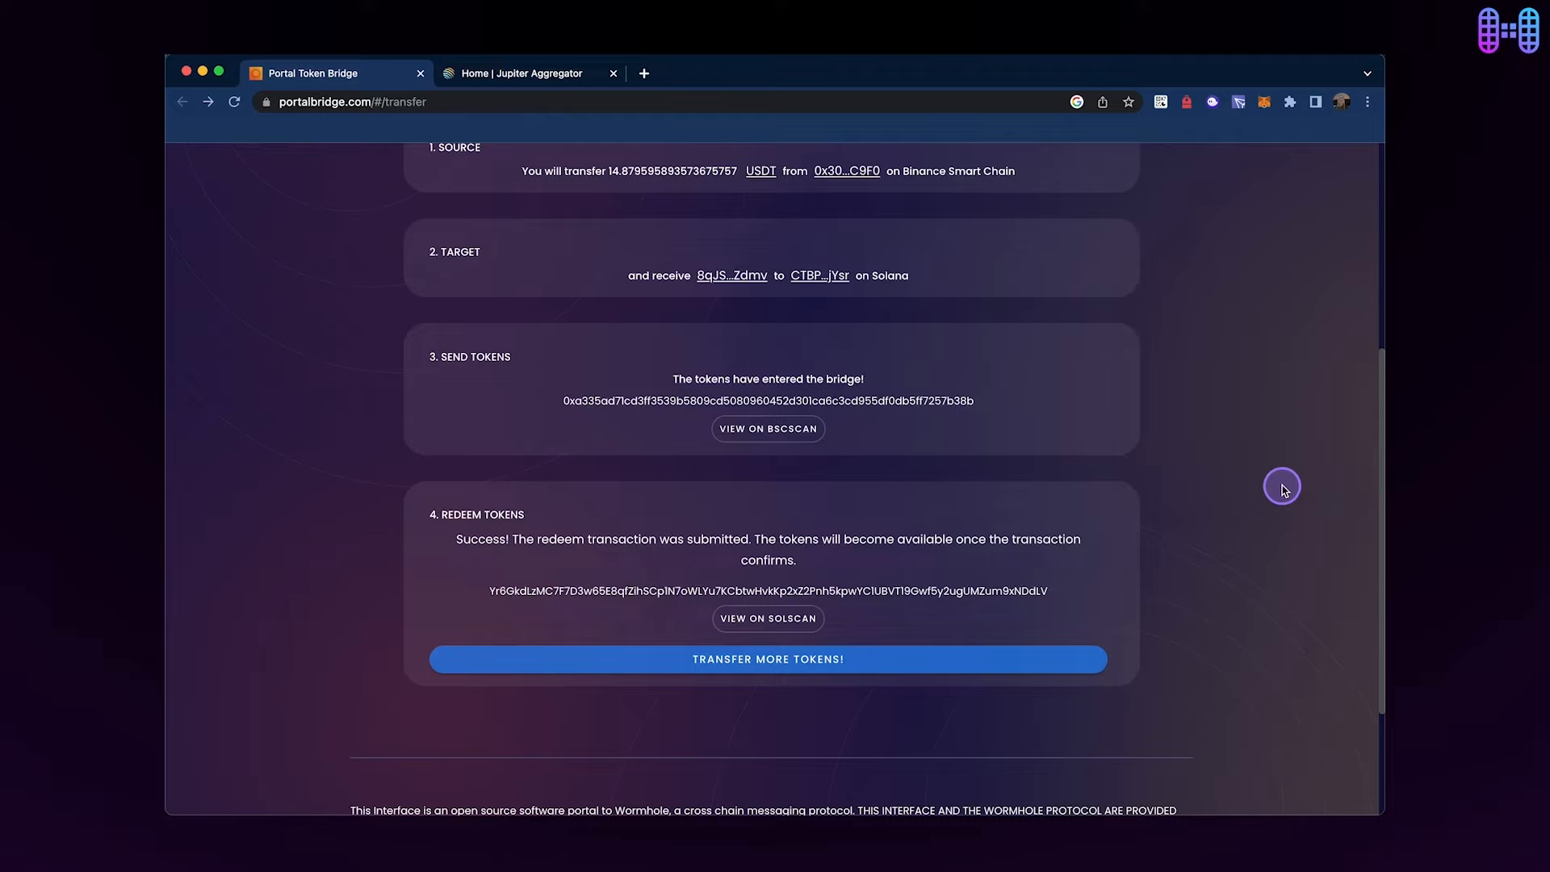
pyautogui.moveTo(1215, 102)
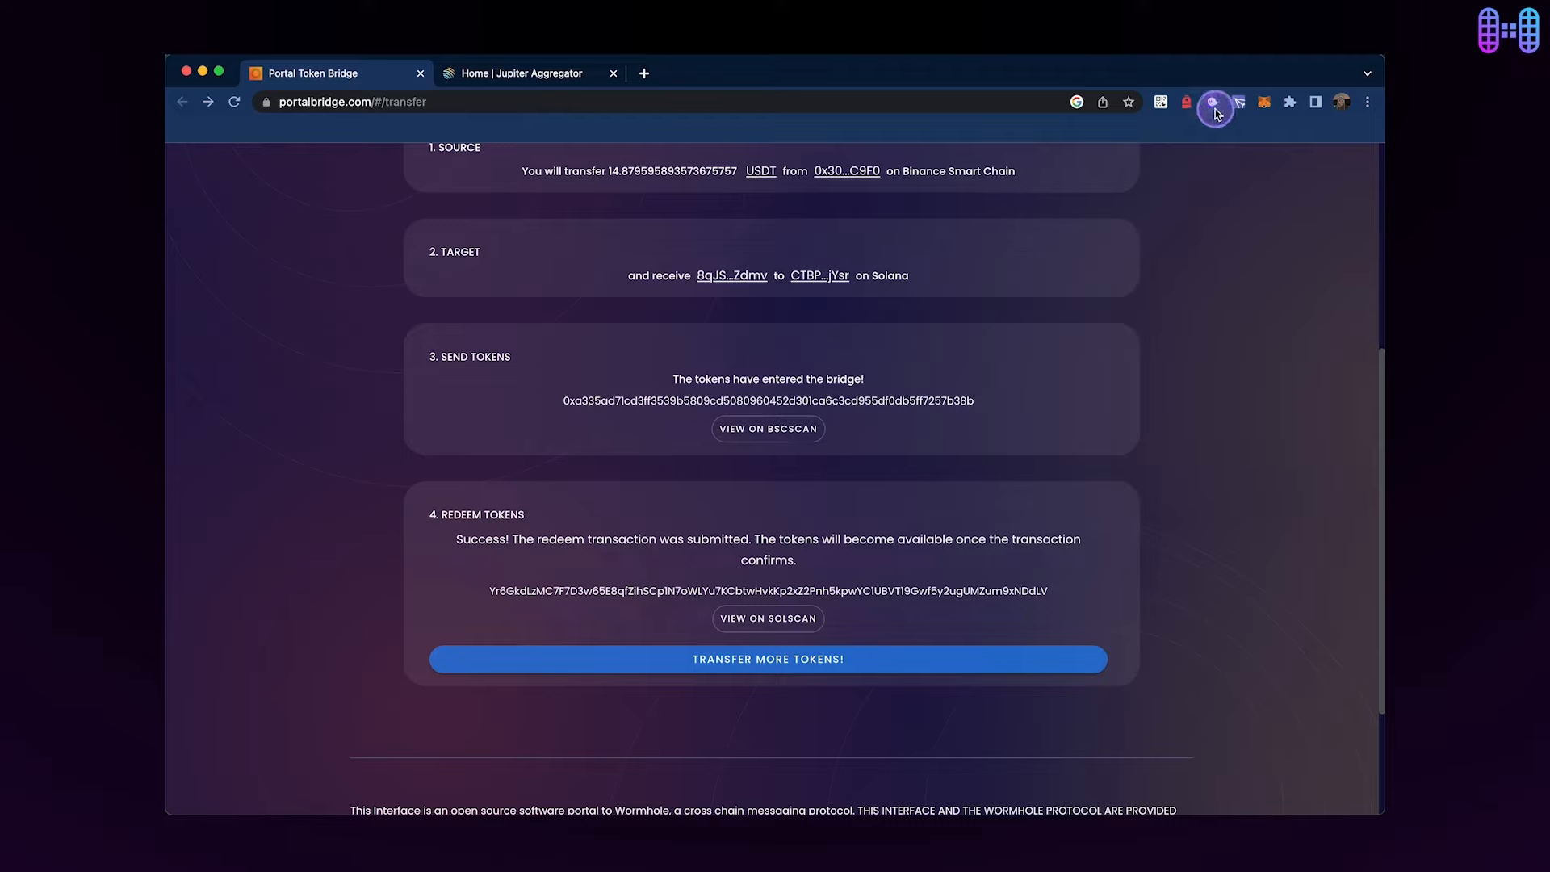
pyautogui.click(1214, 101)
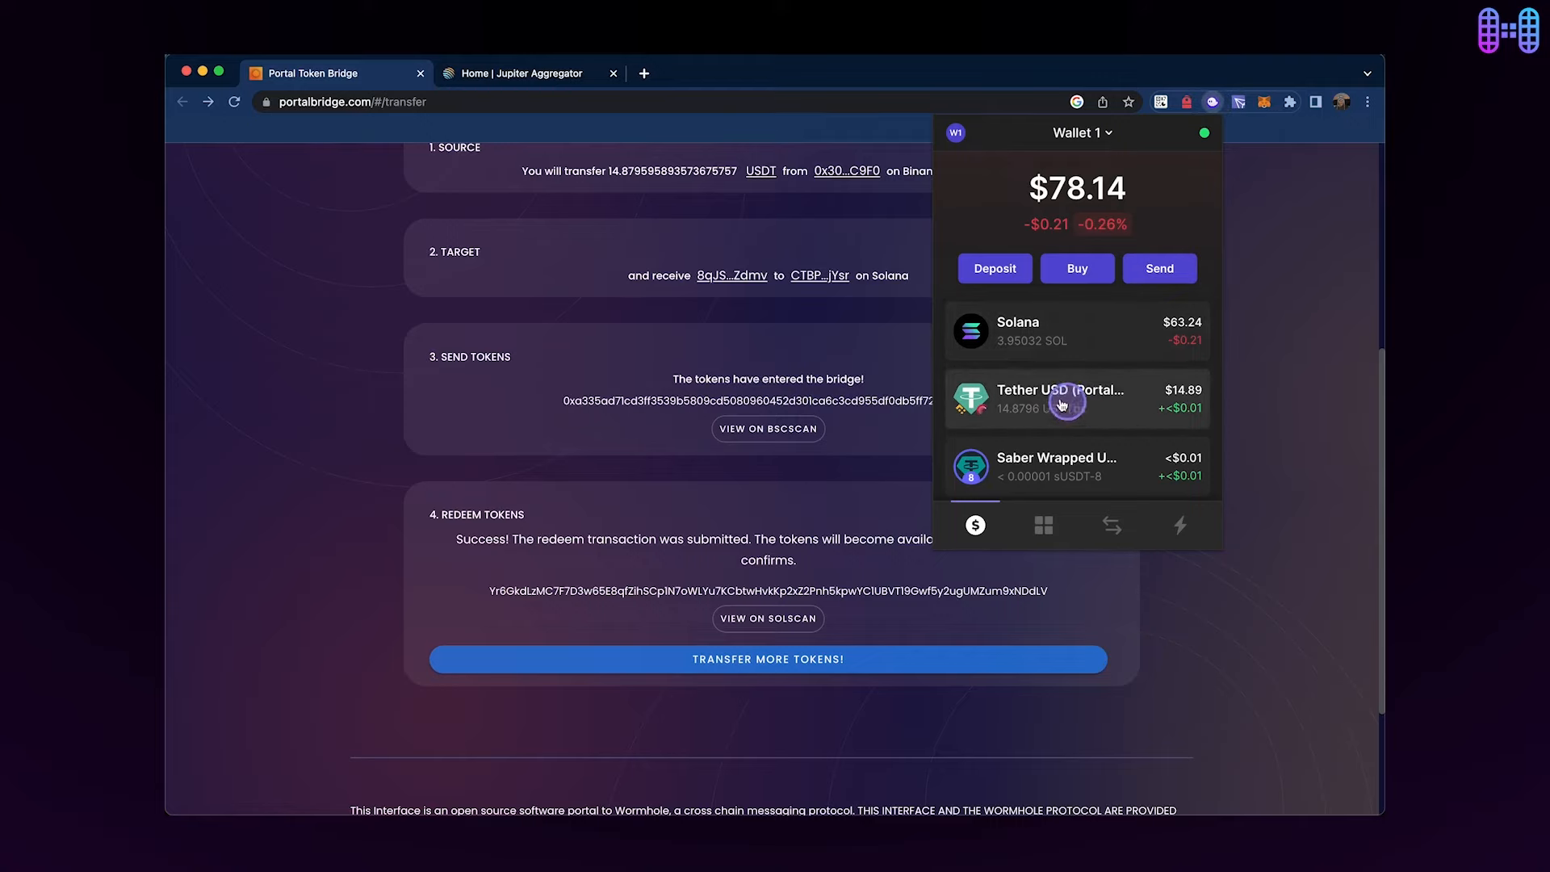
pyautogui.click(513, 74)
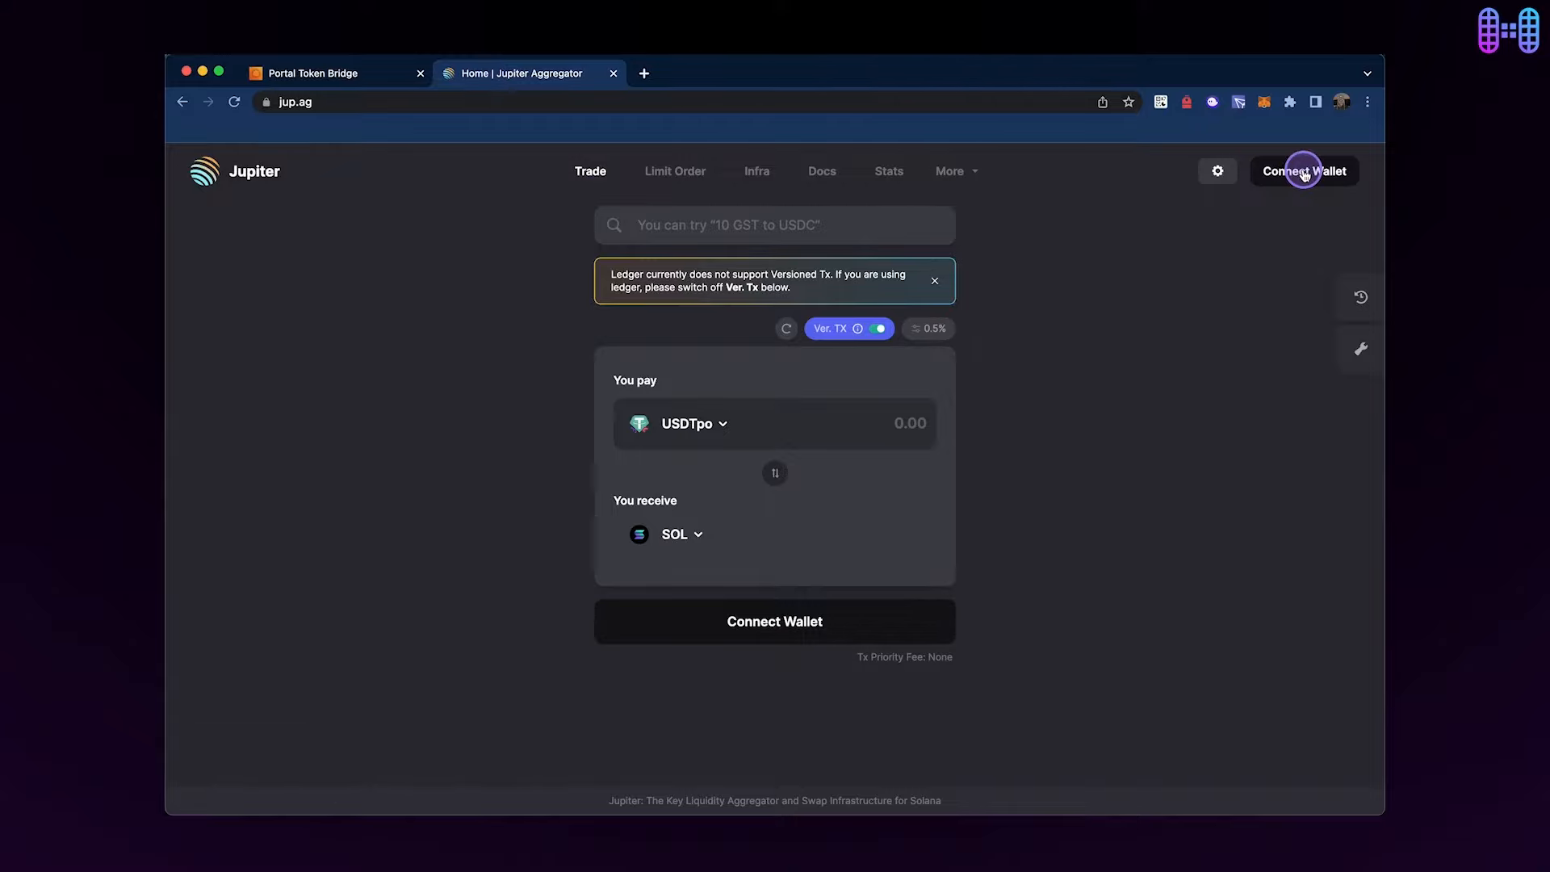
# Connect Phantom to Jupiter and set the full 14.87959589 USDTbs balance as the pay amount.
pyautogui.click(1303, 170)
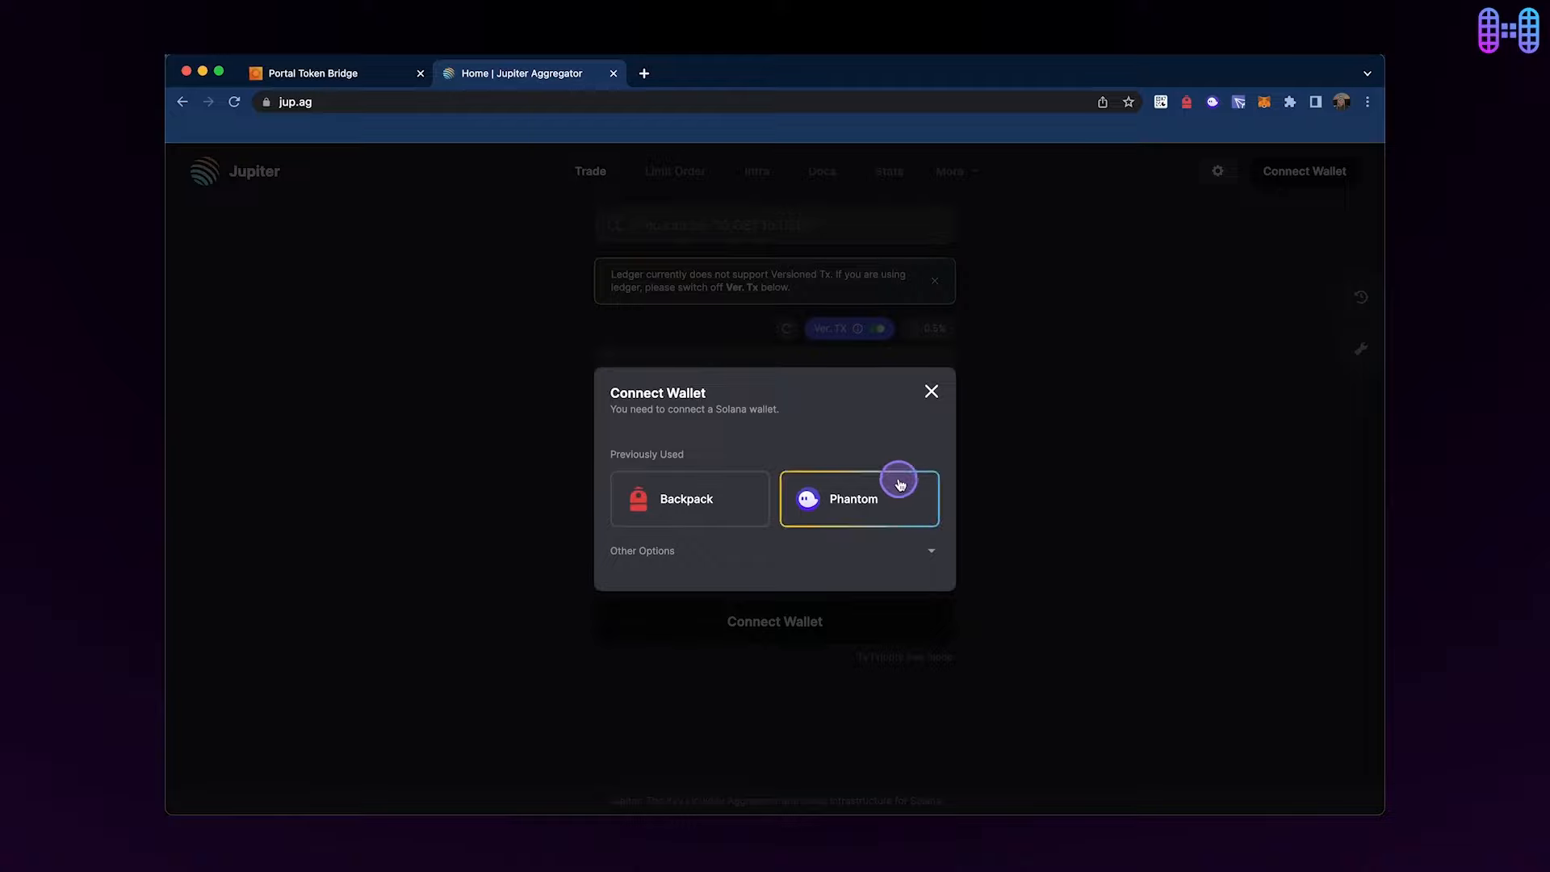
pyautogui.click(856, 498)
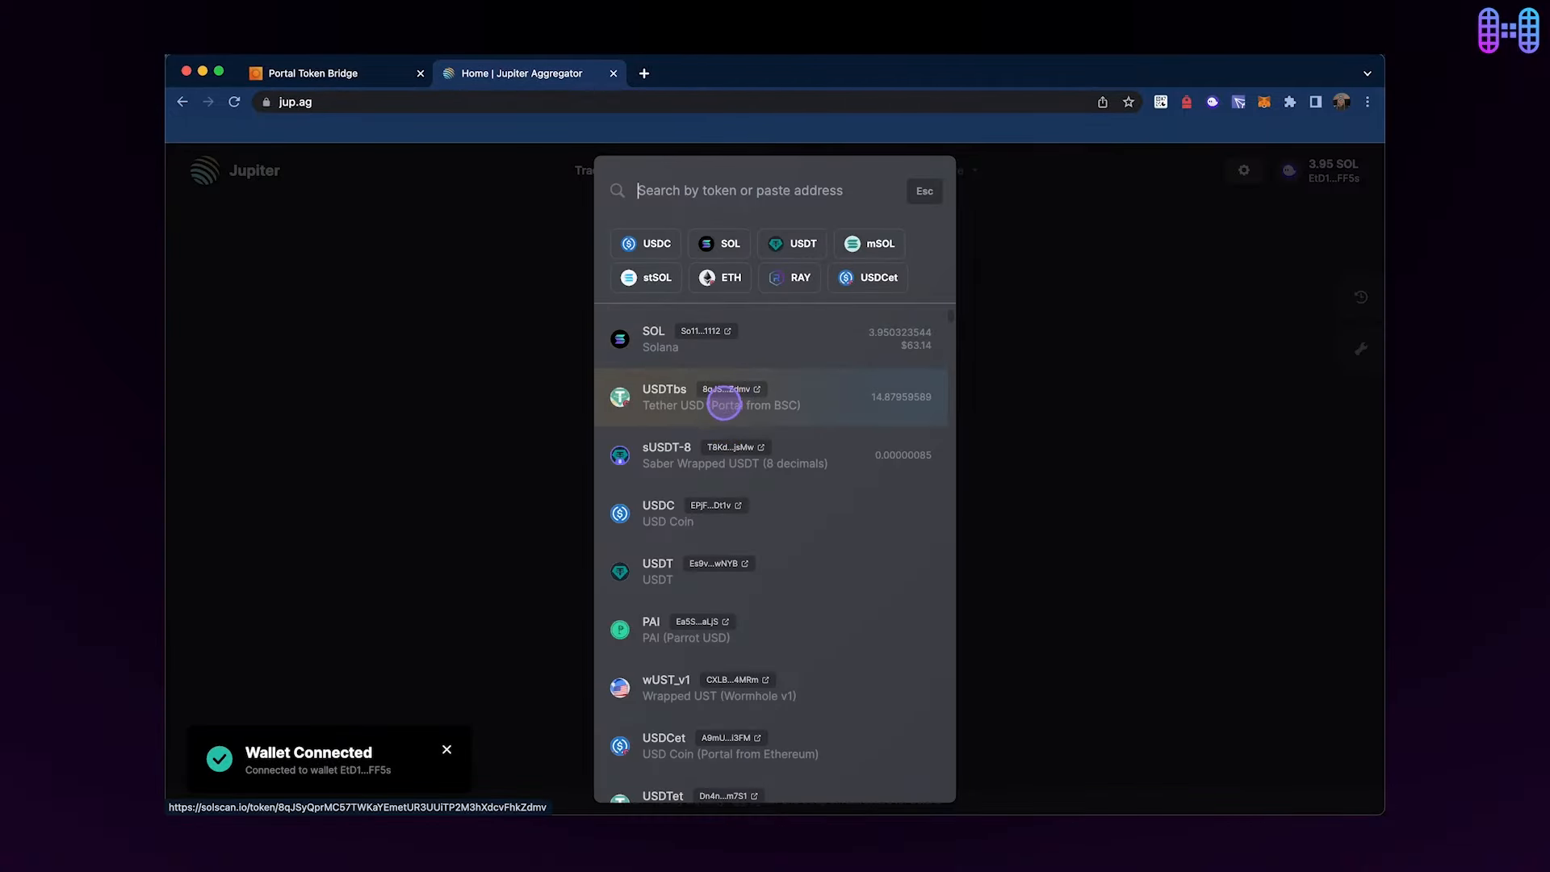
pyautogui.click(664, 396)
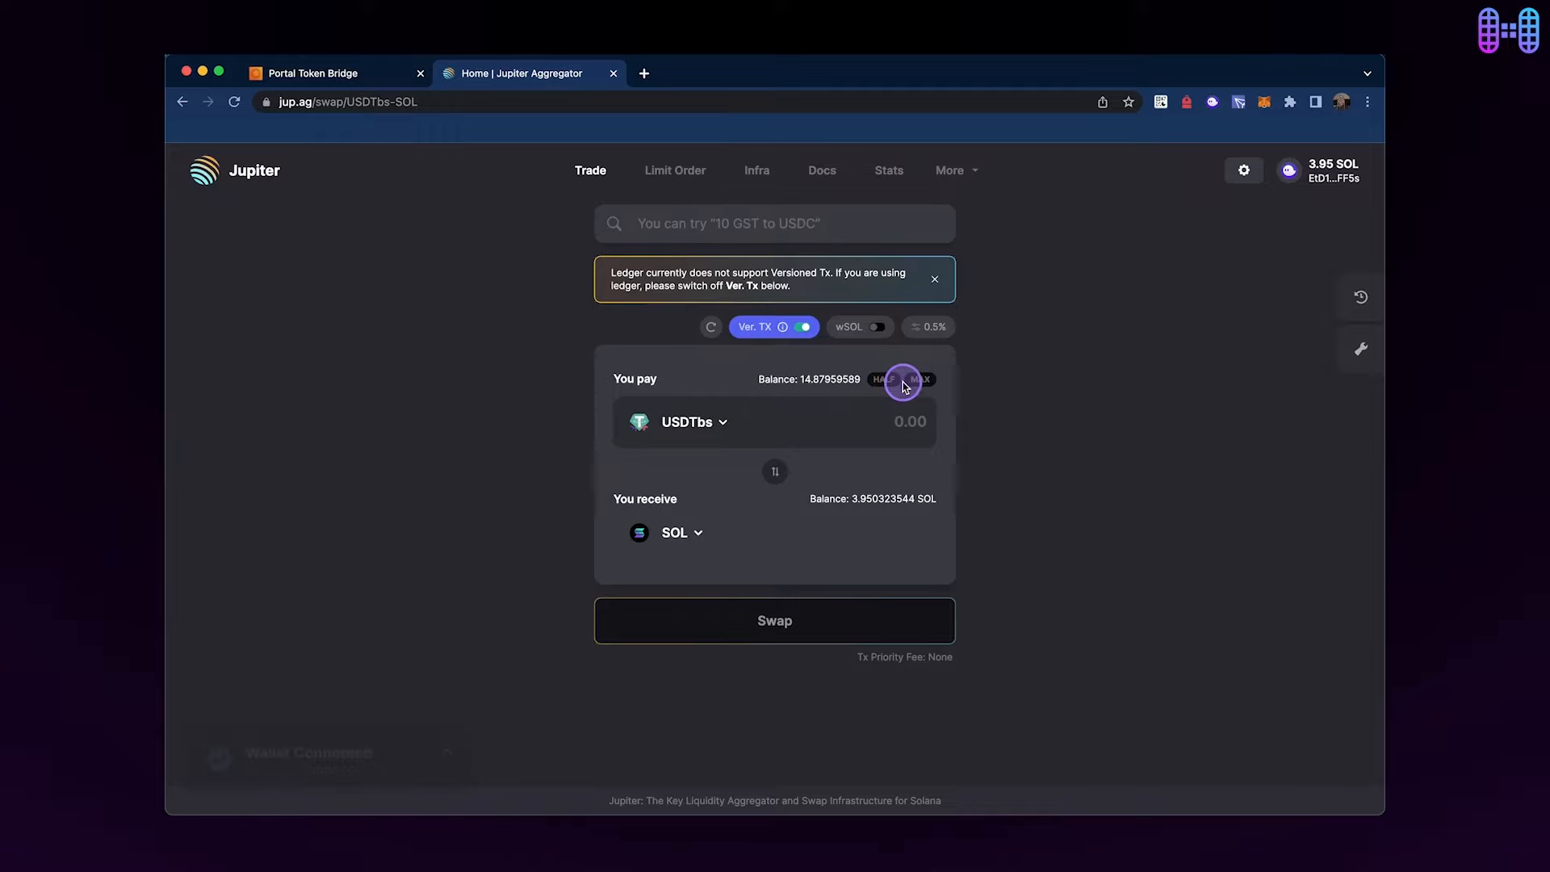
pyautogui.click(920, 378)
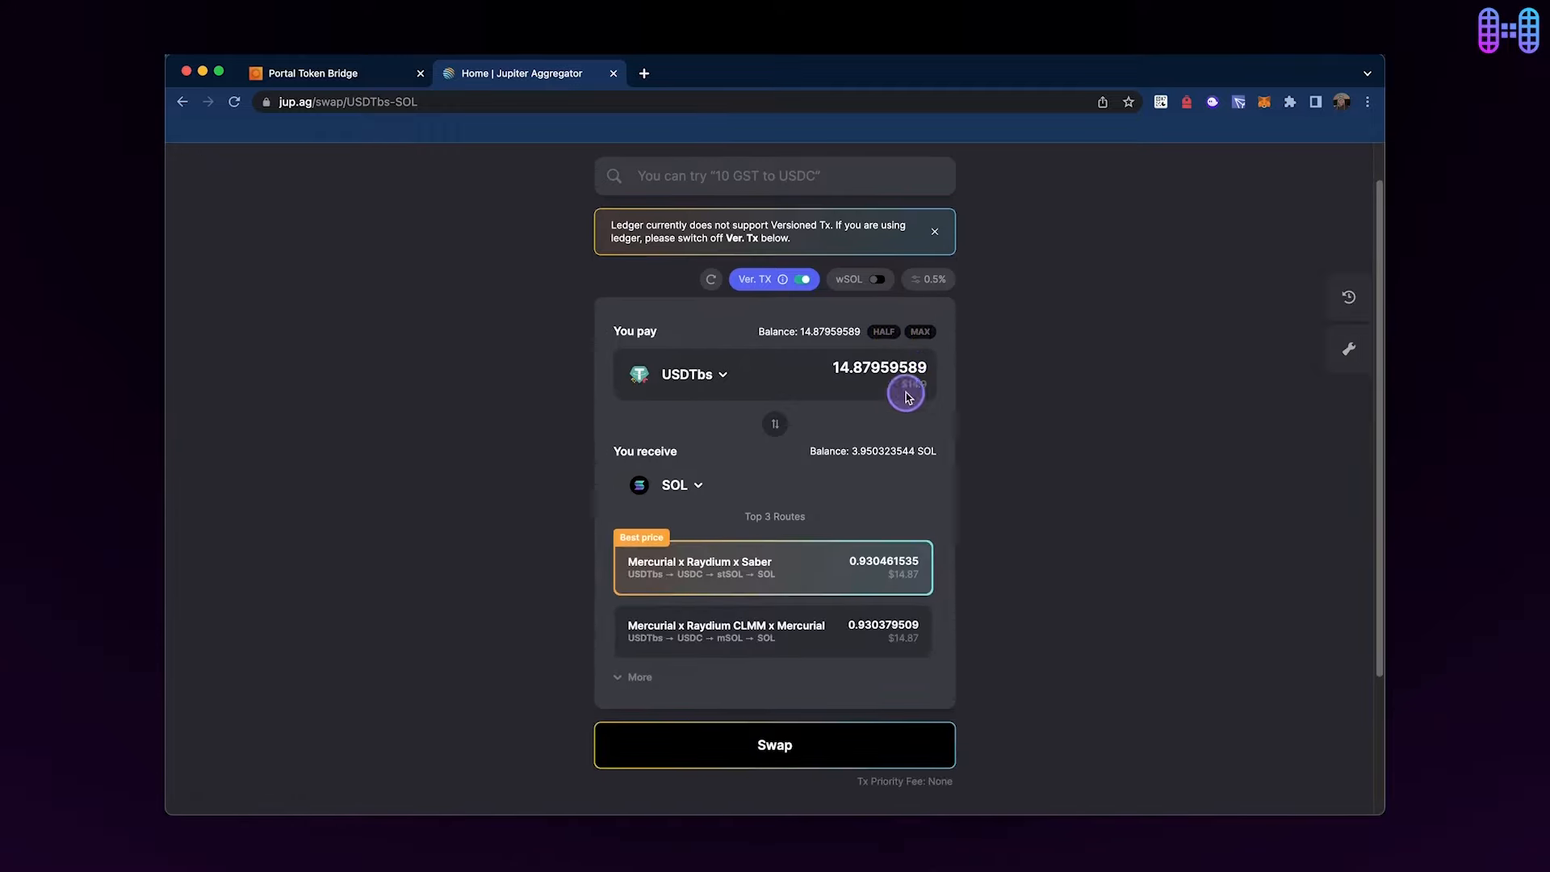
# Swap the USDTbs for about 0.928 SOL and confirm the wallet now holds roughly 4.88 SOL.
pyautogui.click(774, 744)
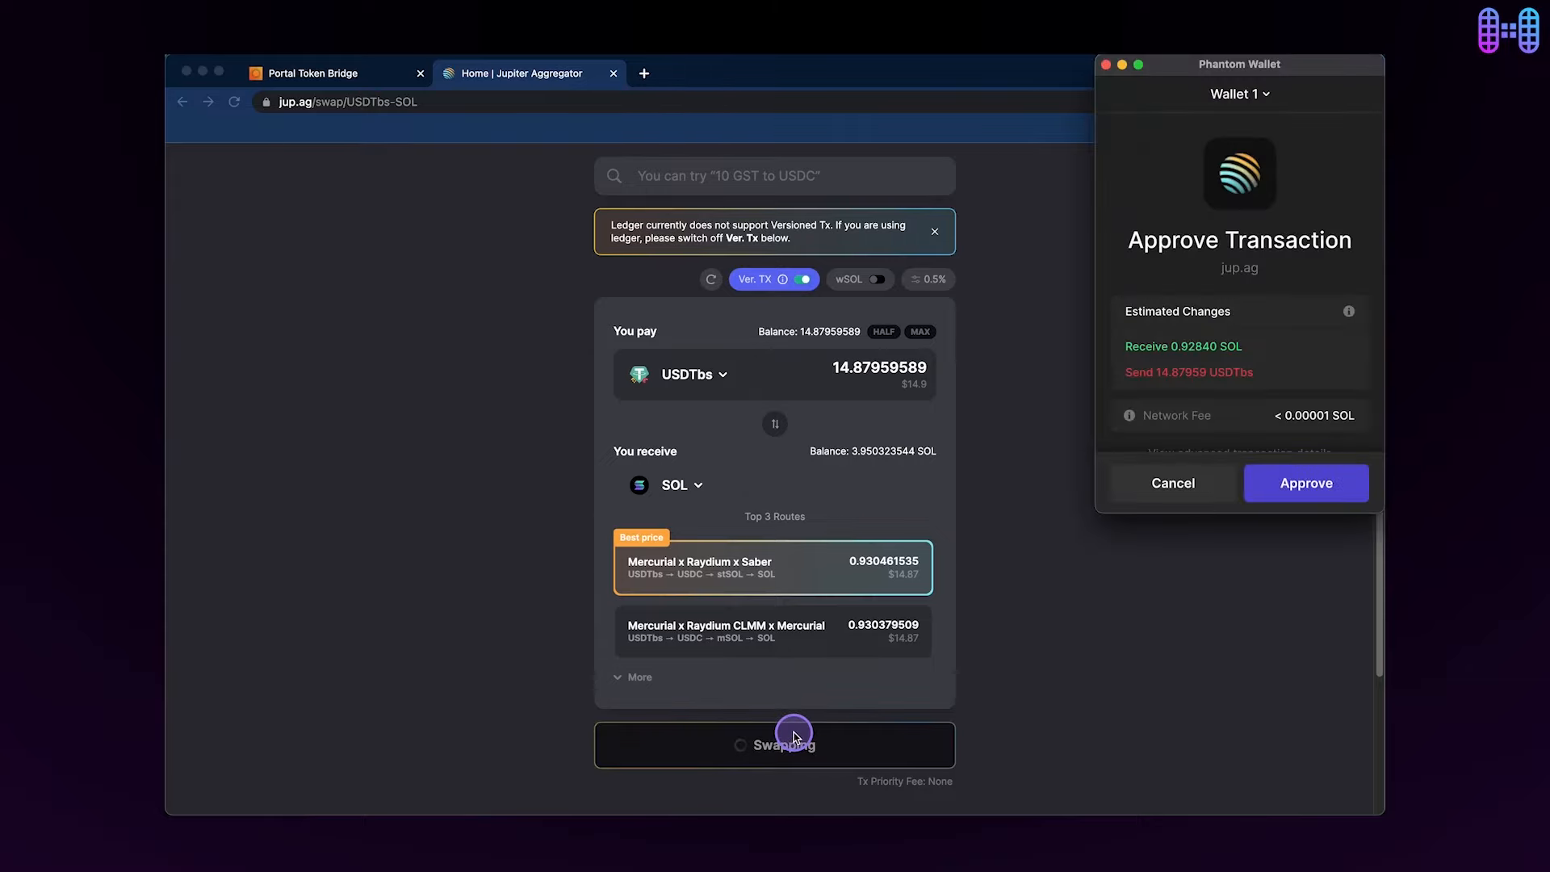
pyautogui.click(1305, 482)
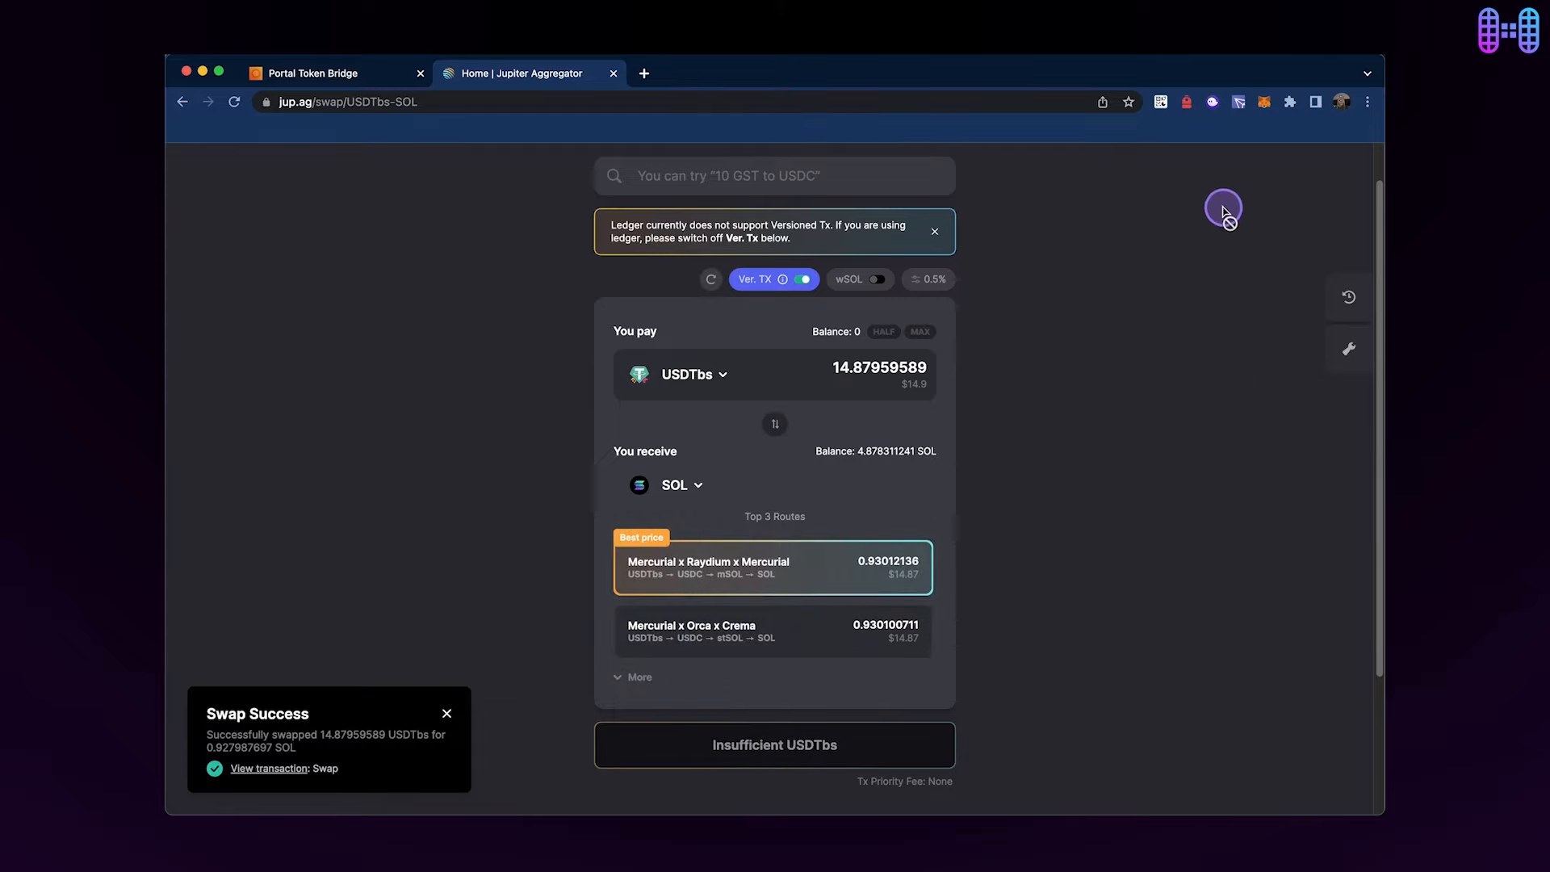
pyautogui.click(1209, 102)
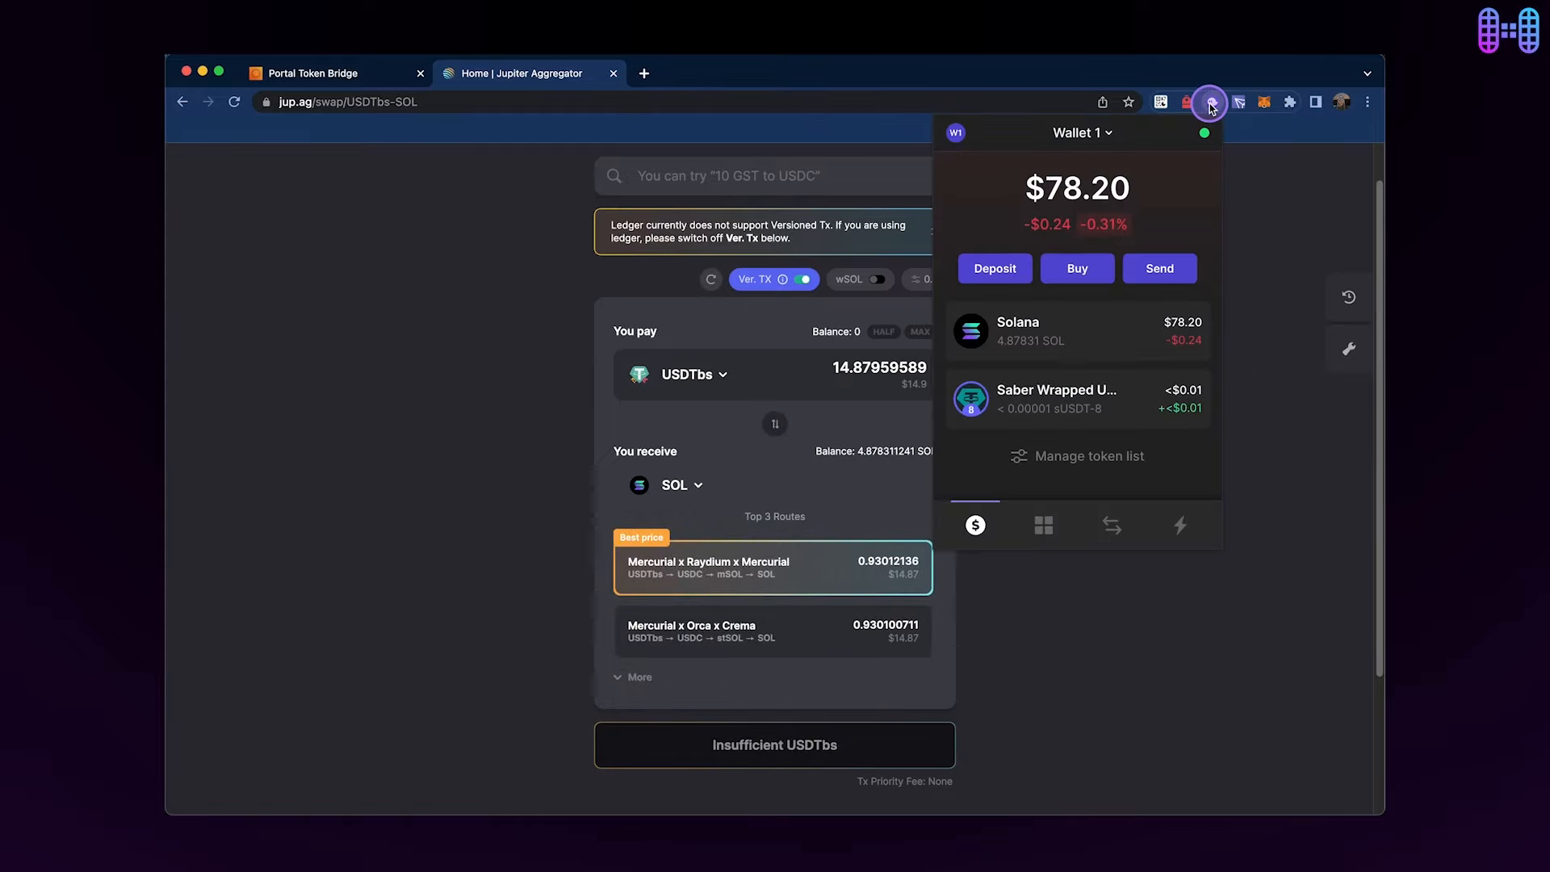